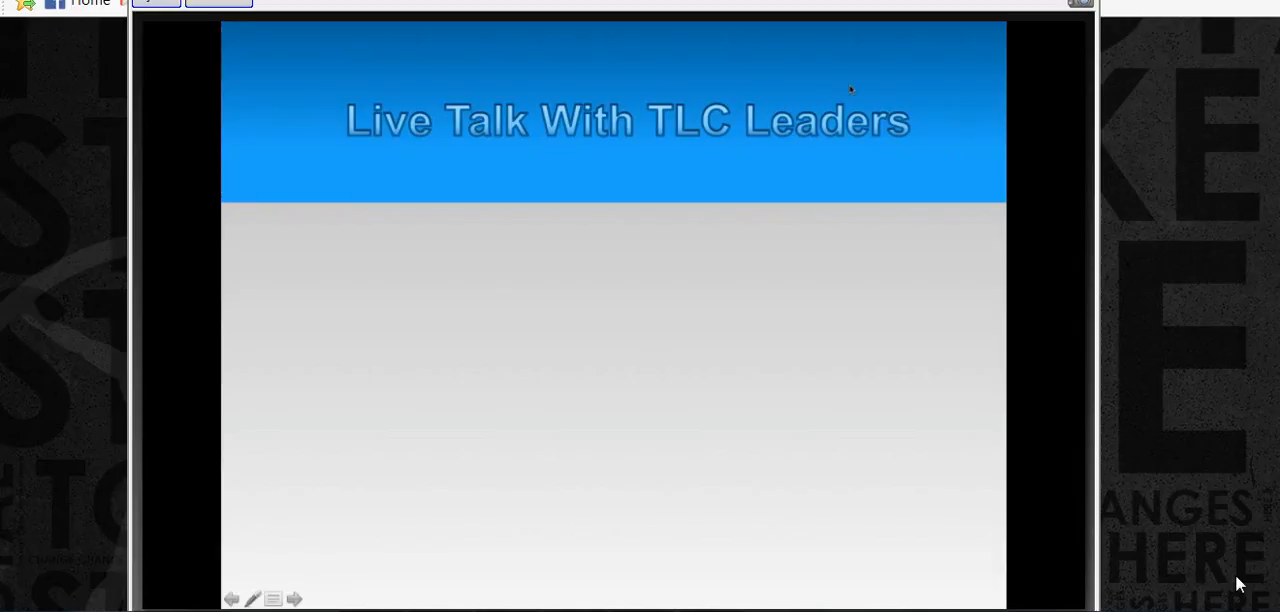
mouse_move(853, 90)
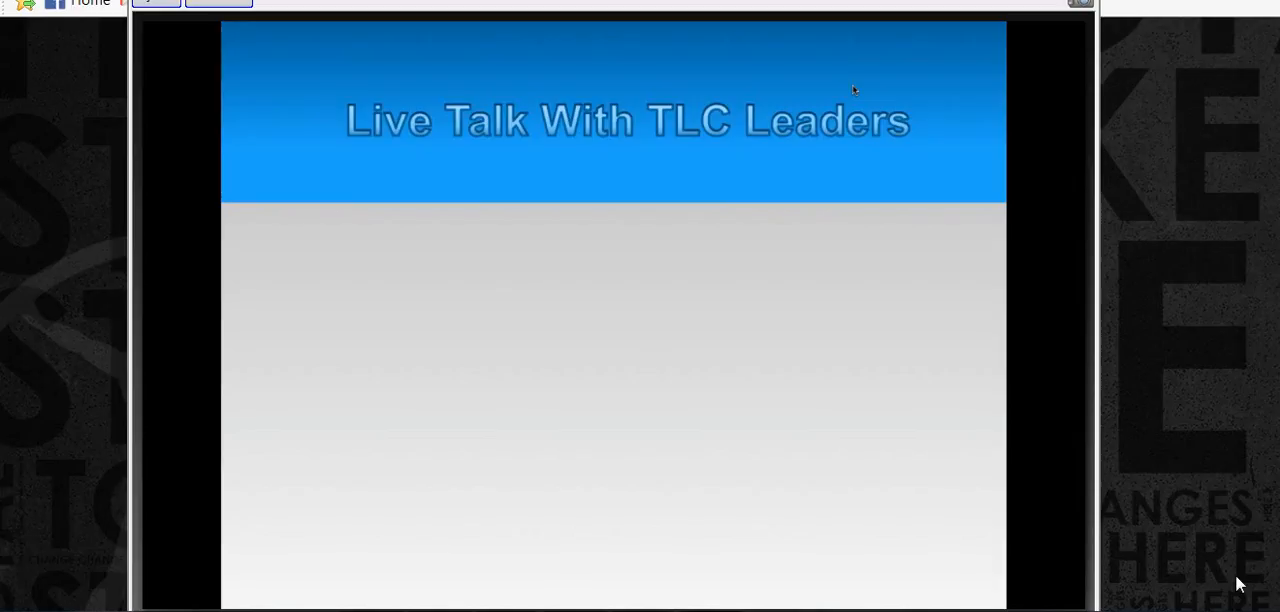
mouse_move(752, 55)
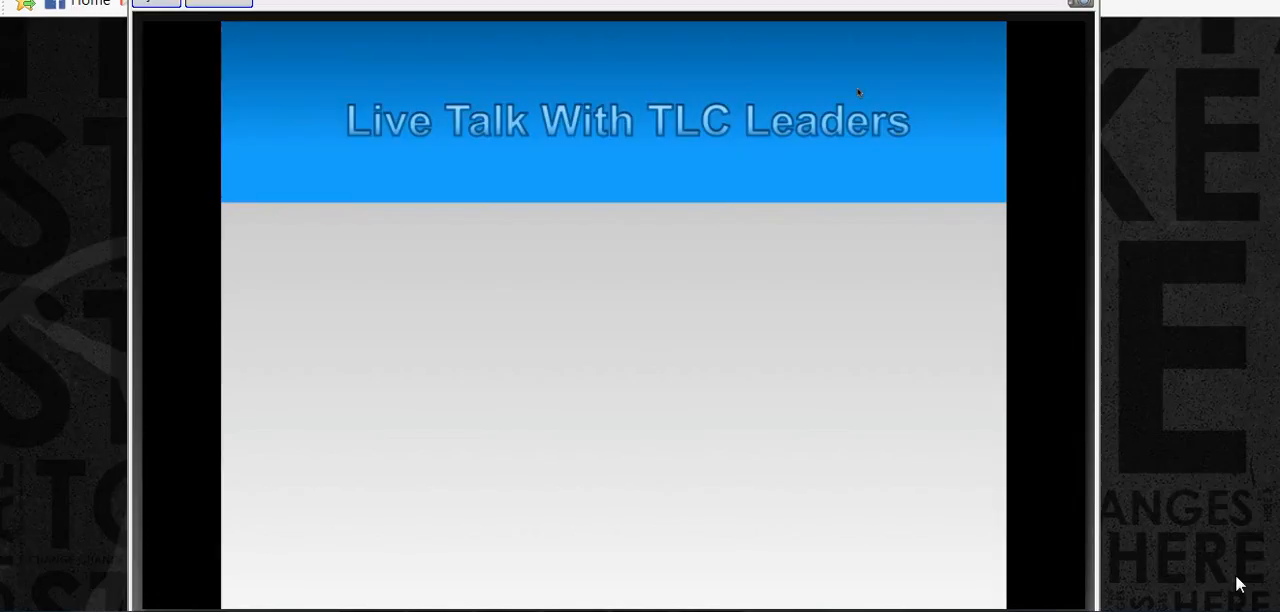
mouse_move(1248, 576)
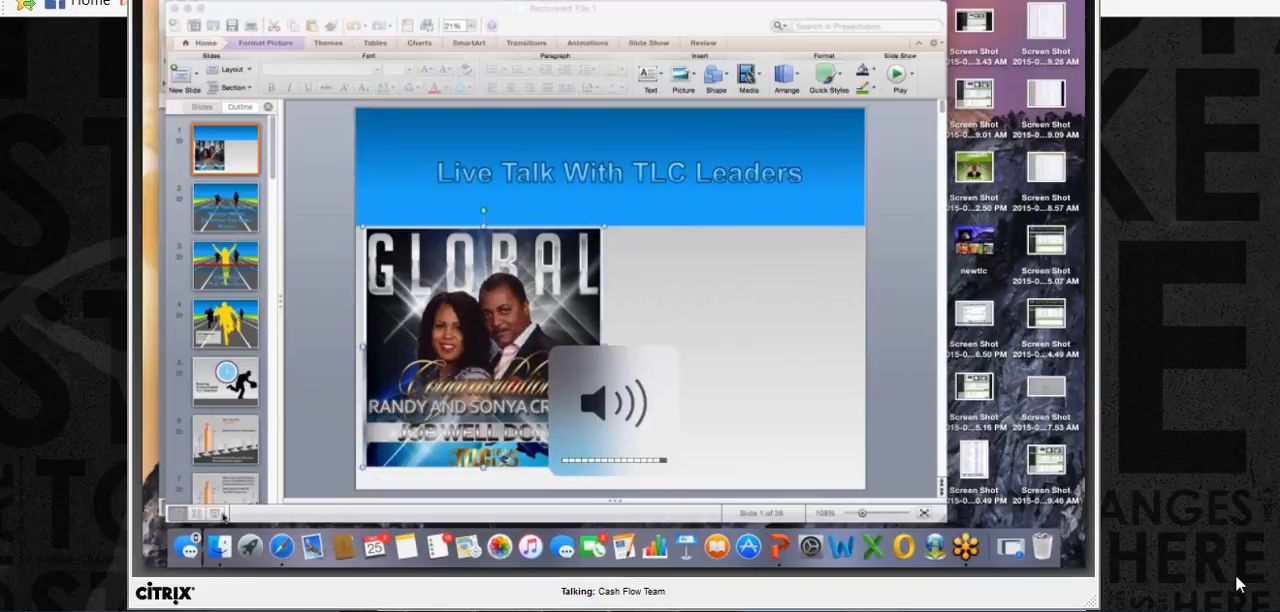
- Start the slideshow full screen on the 'Live Talk With TLC Leaders' title slide
click(895, 74)
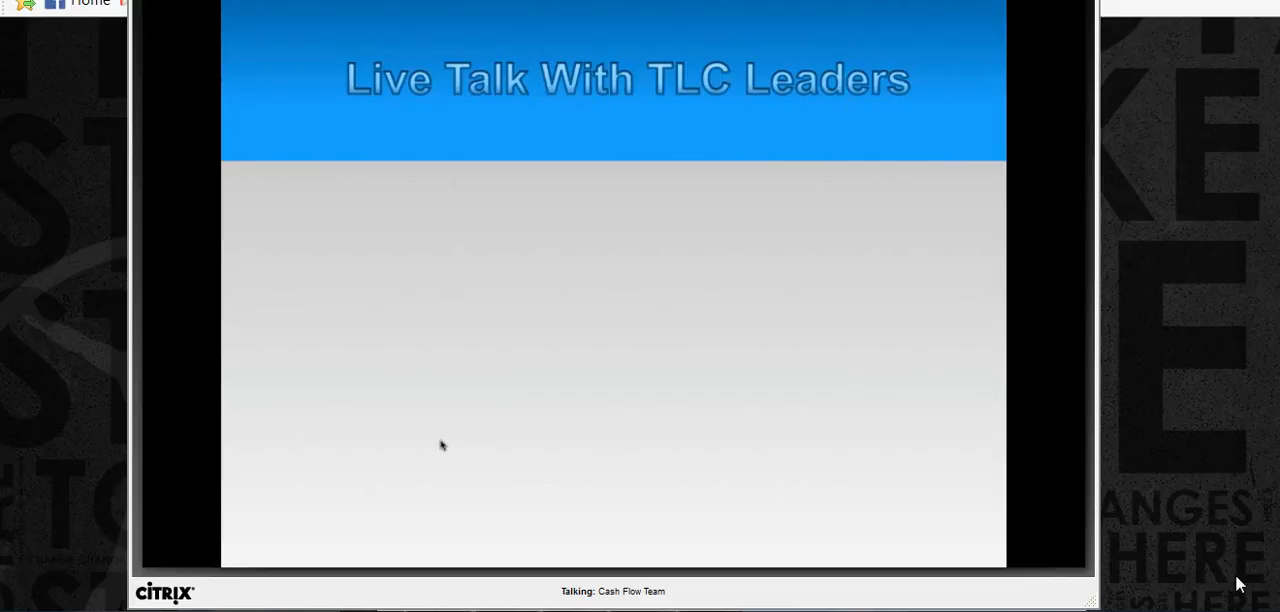
mouse_move(312, 412)
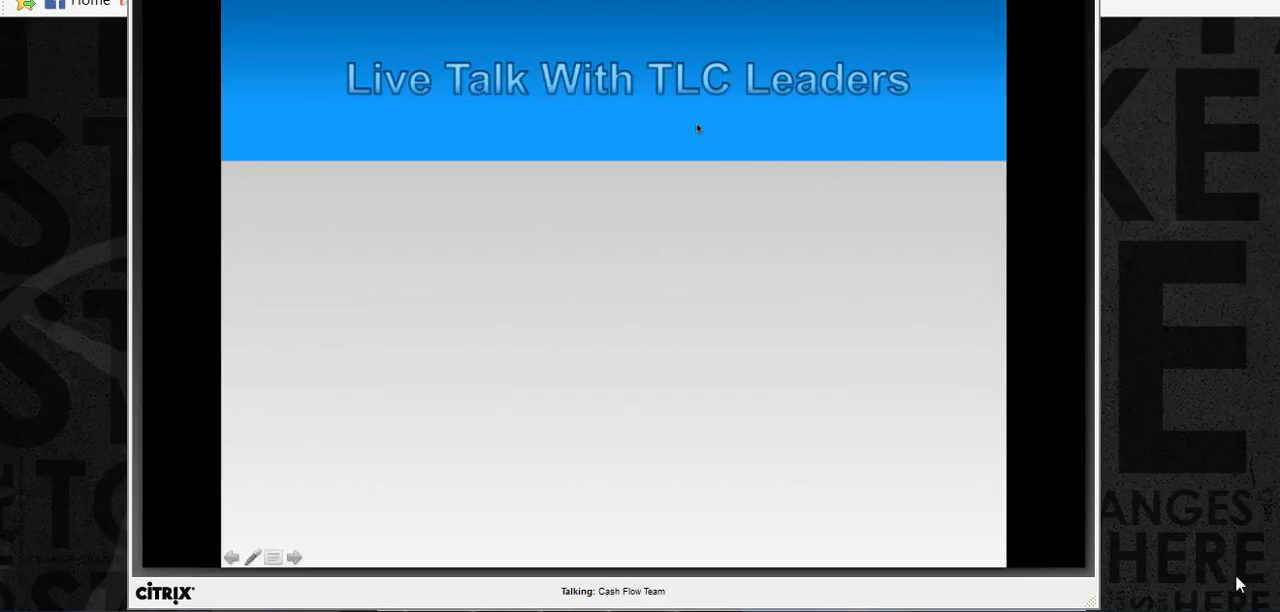
mouse_move(866, 119)
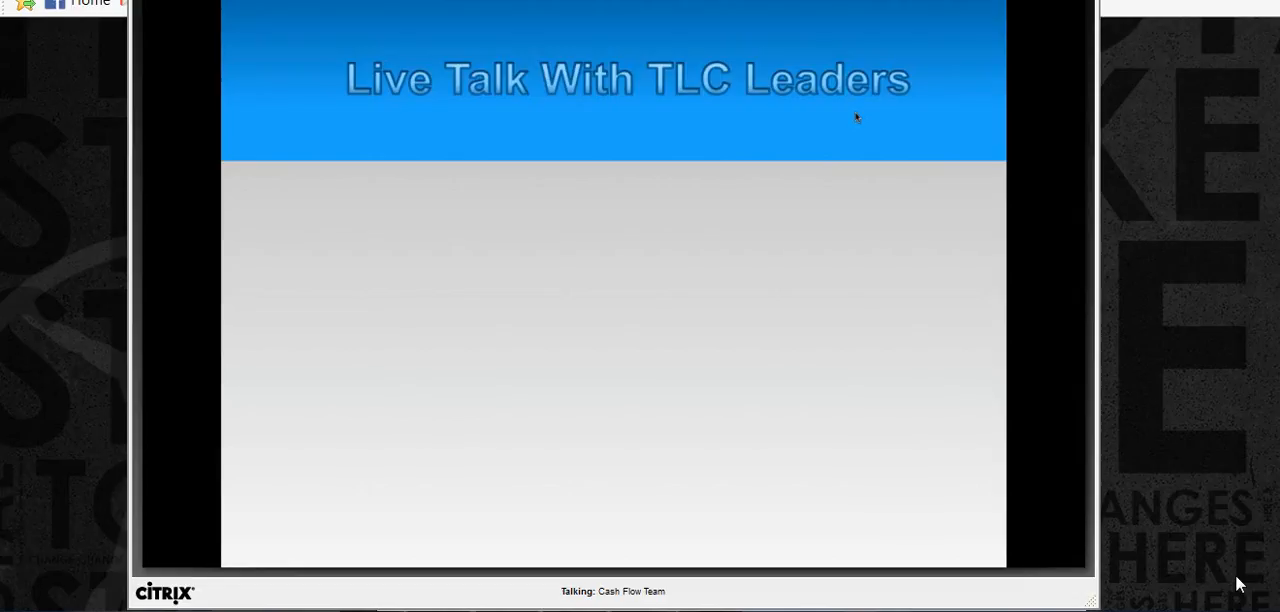
mouse_move(848, 105)
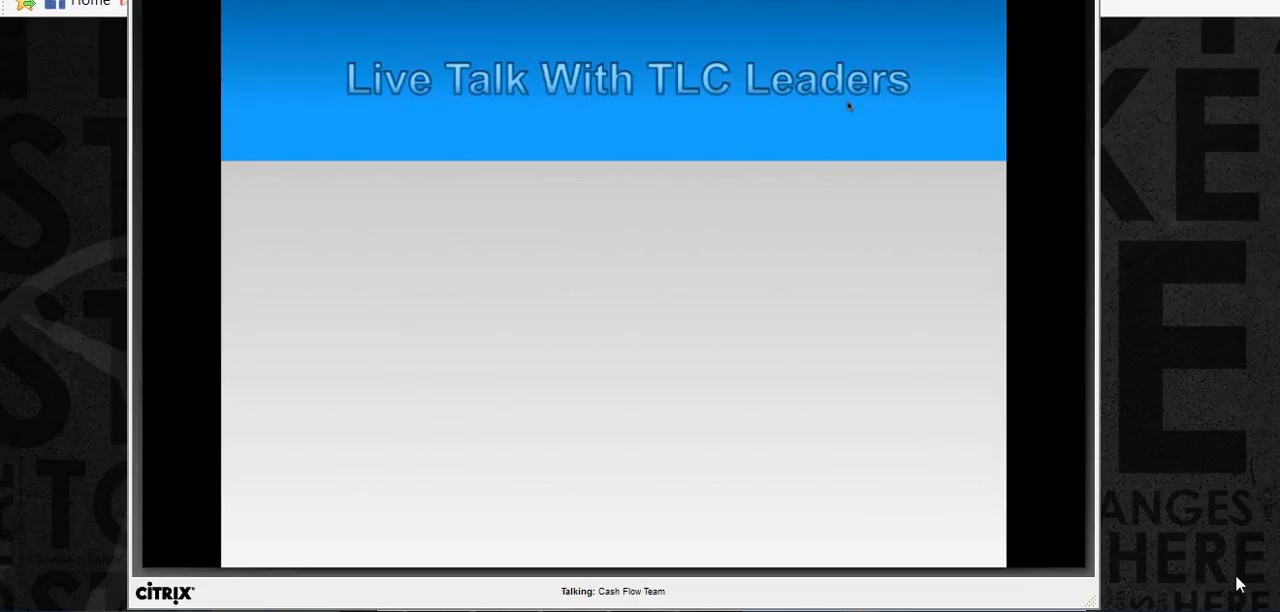
mouse_move(856, 115)
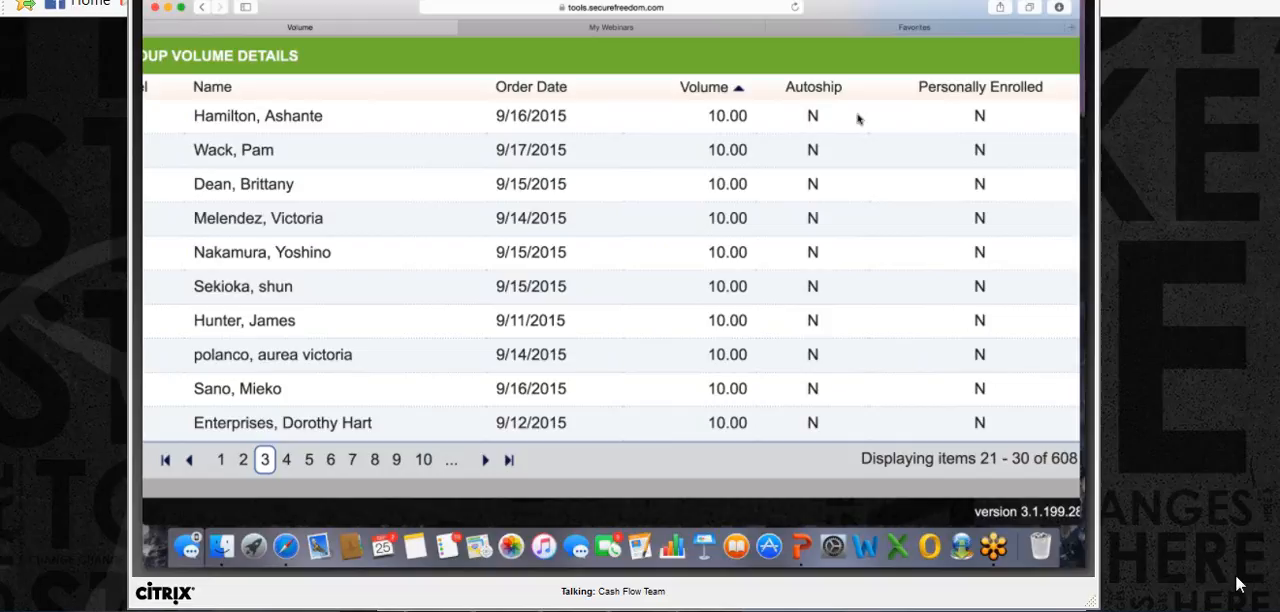
mouse_move(684, 303)
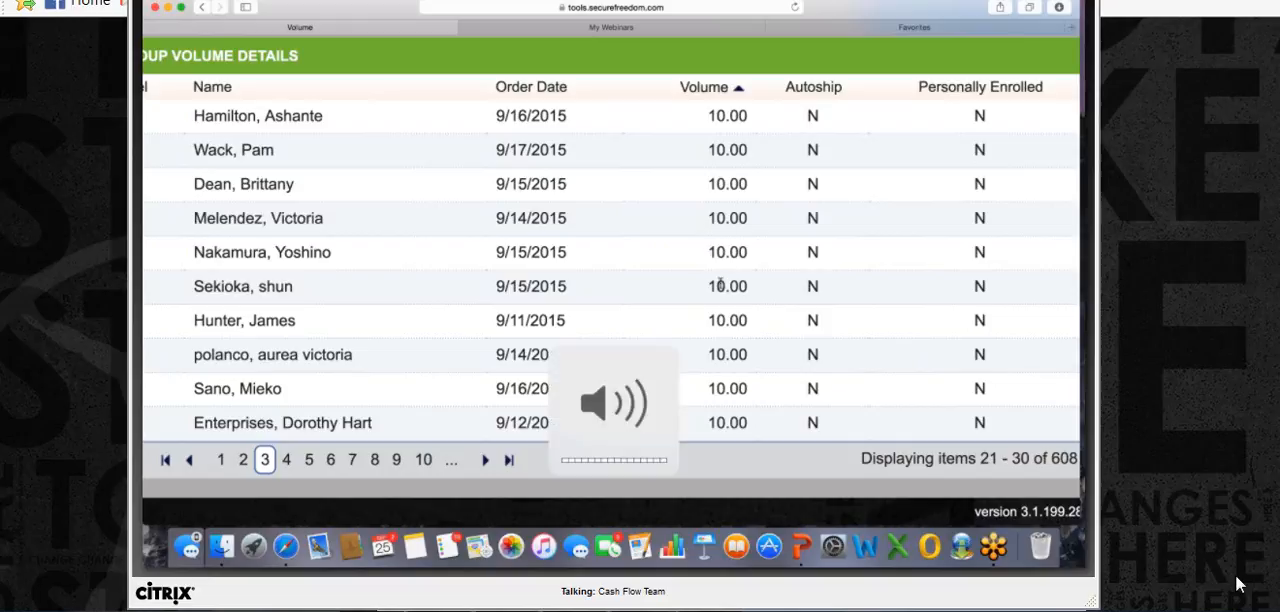
mouse_move(692, 233)
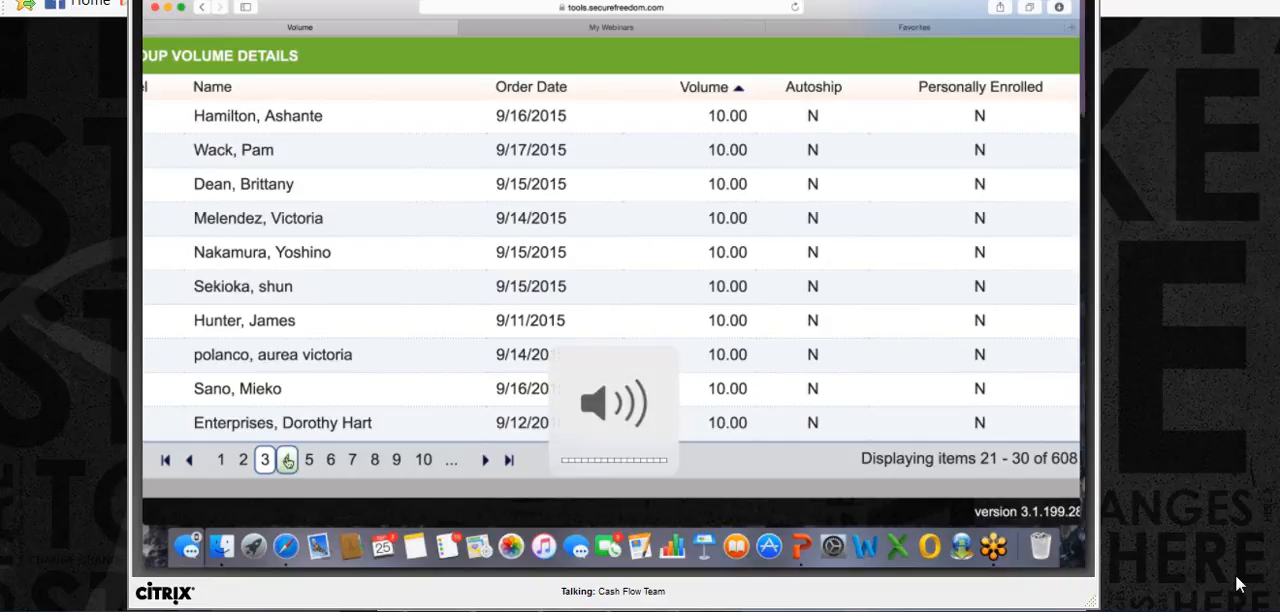
- Page the group volume list forward from items 31–40 to 101–110, then return to 81–90
click(287, 459)
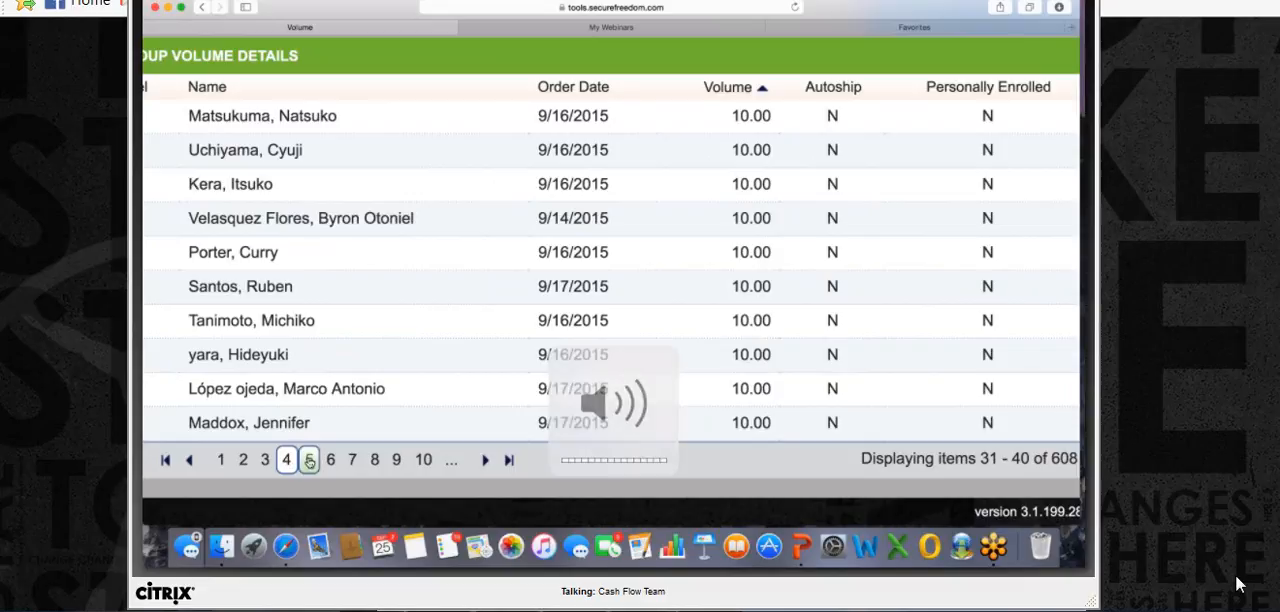
click(309, 459)
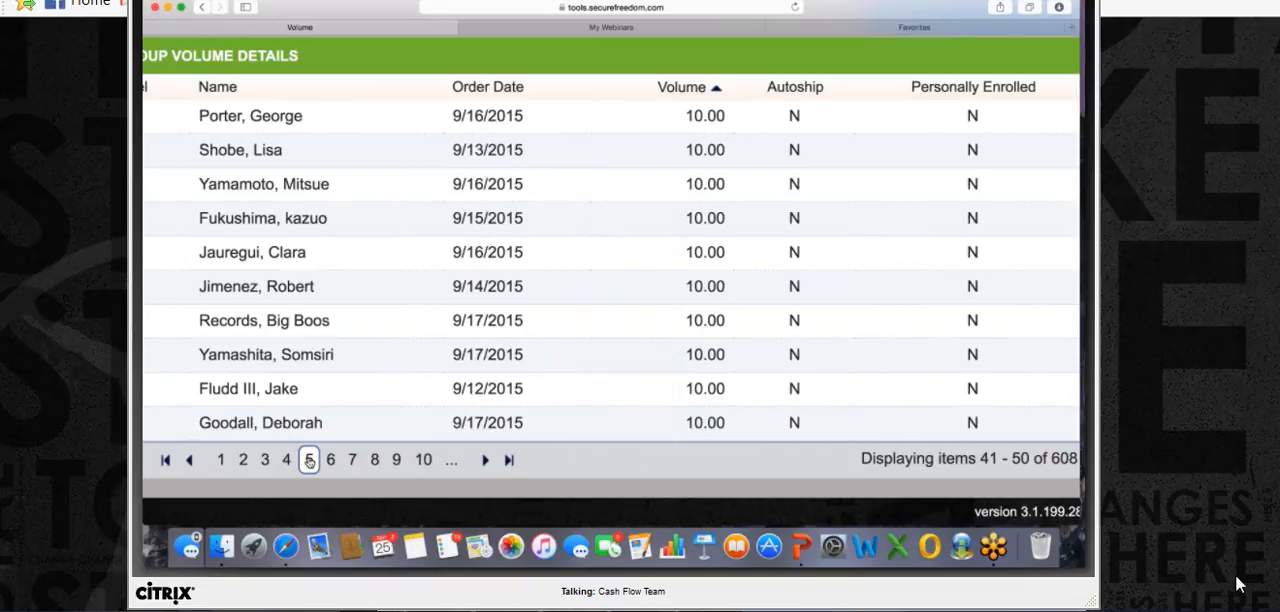
mouse_move(330, 459)
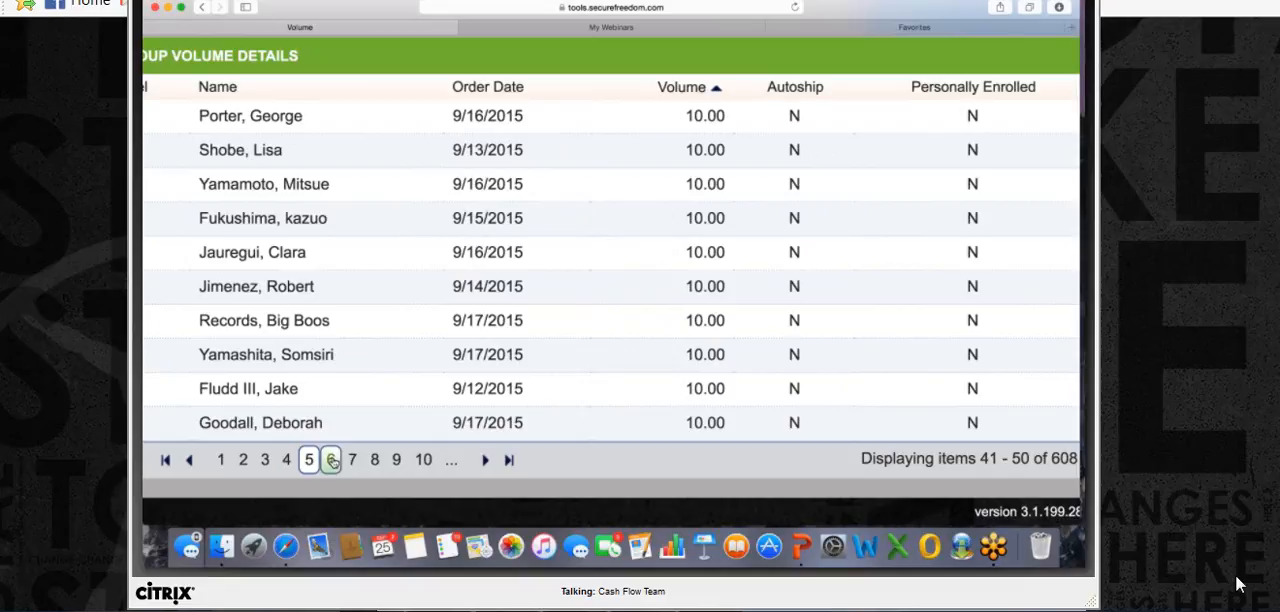
click(352, 459)
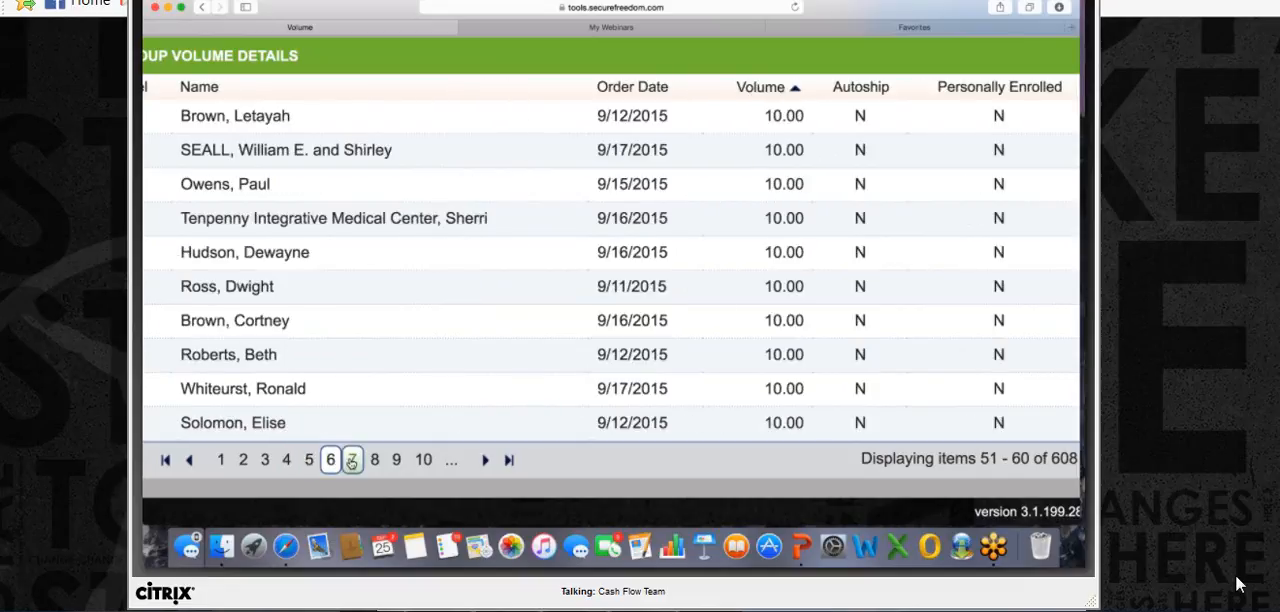
click(352, 459)
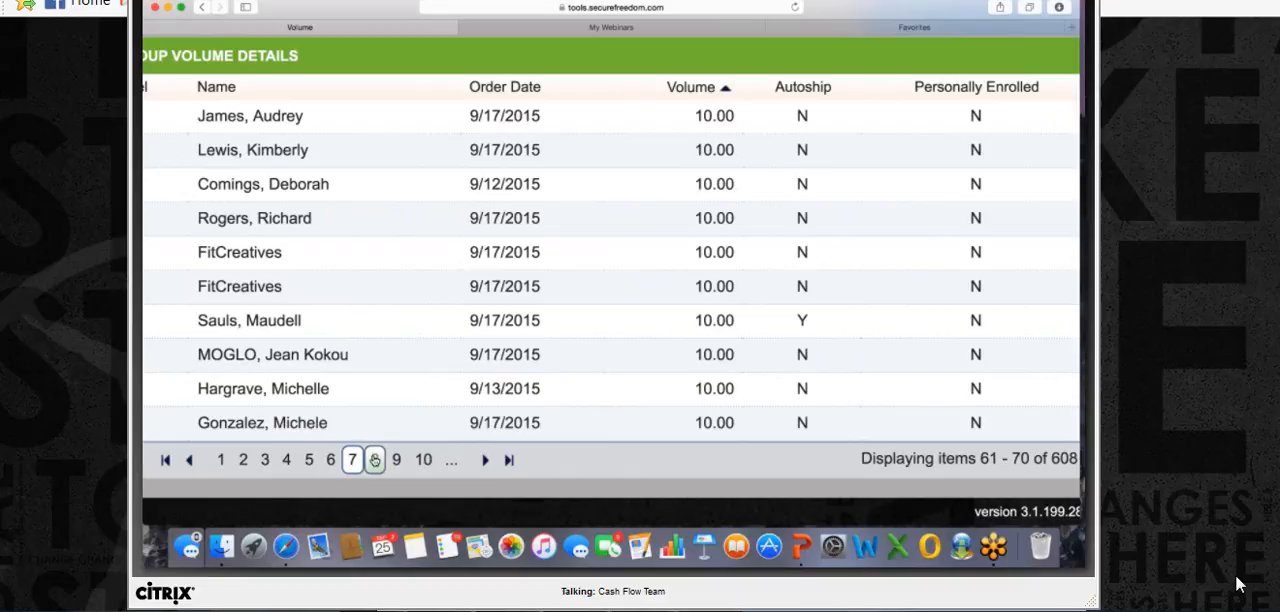
click(374, 459)
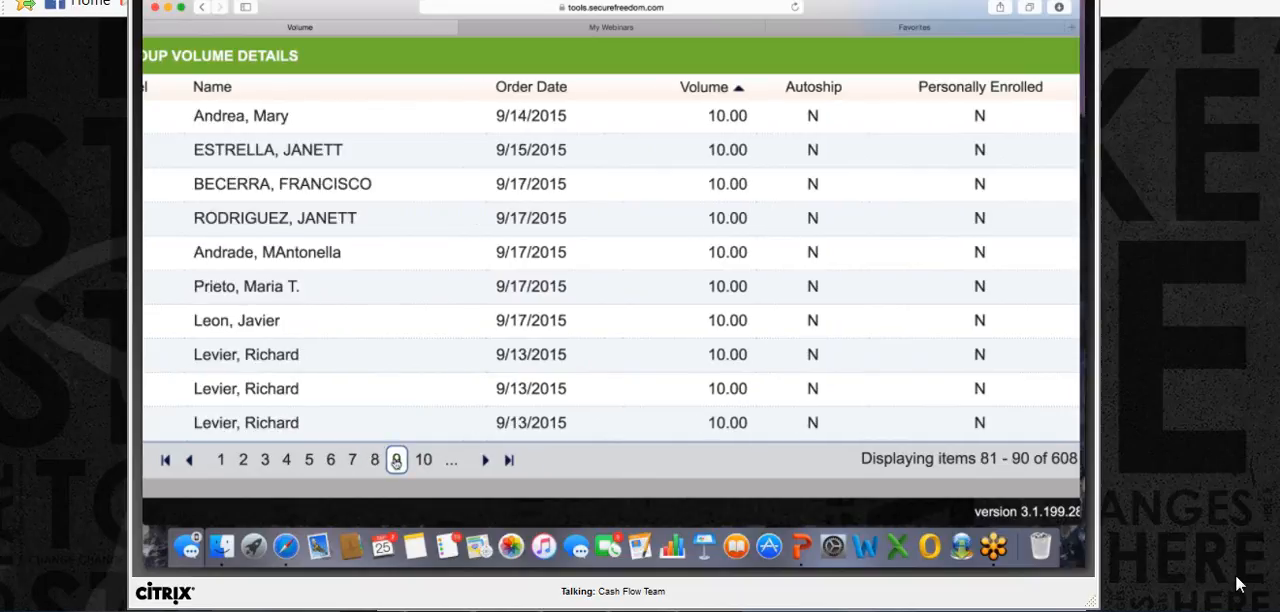
click(396, 460)
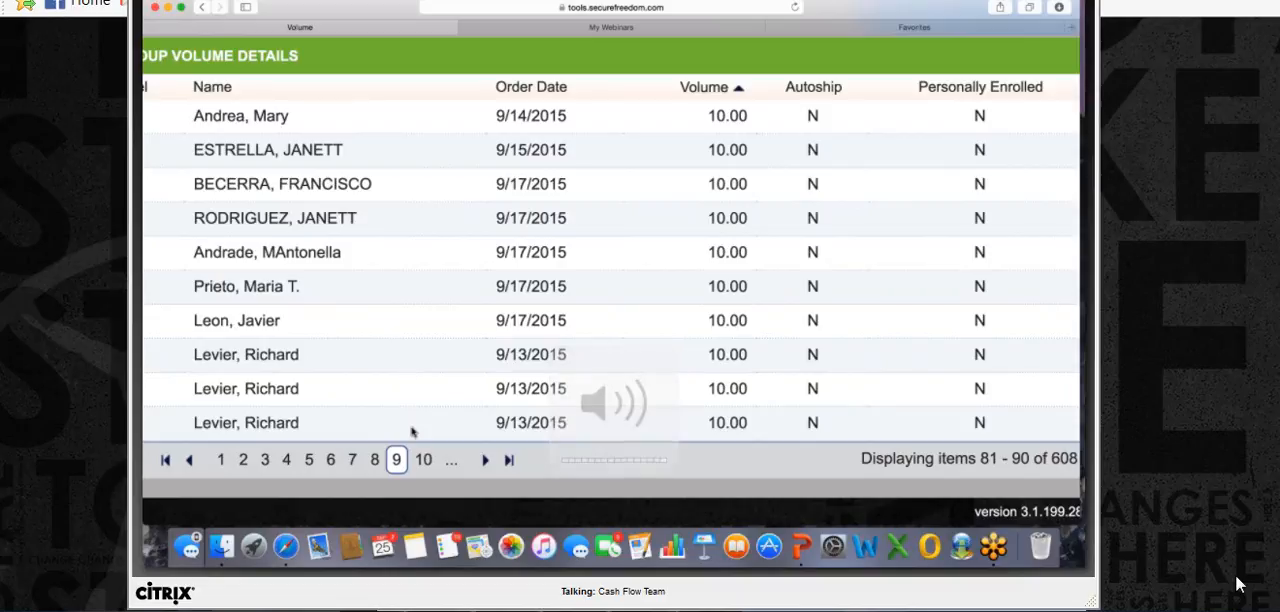
click(424, 459)
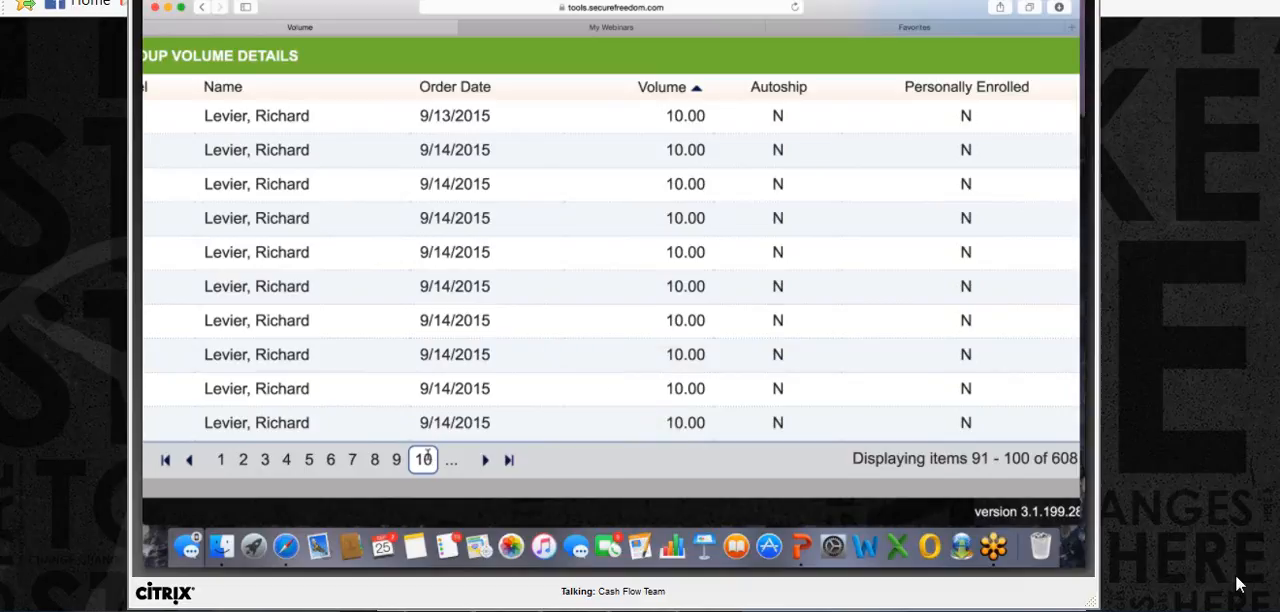
mouse_move(313, 440)
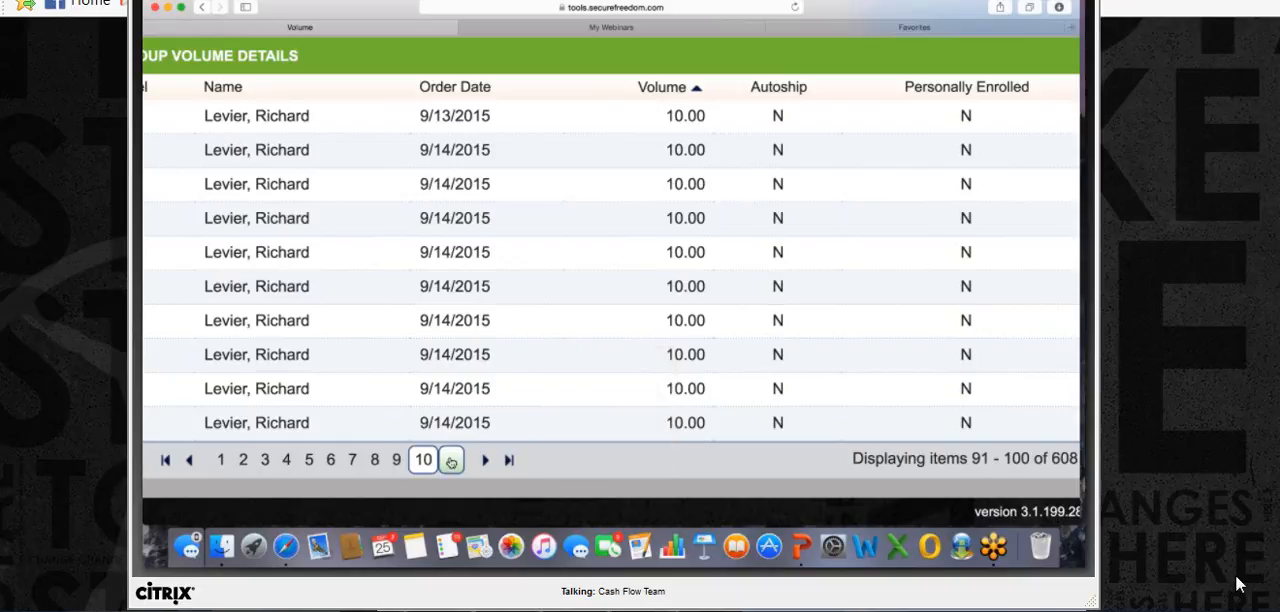
click(452, 459)
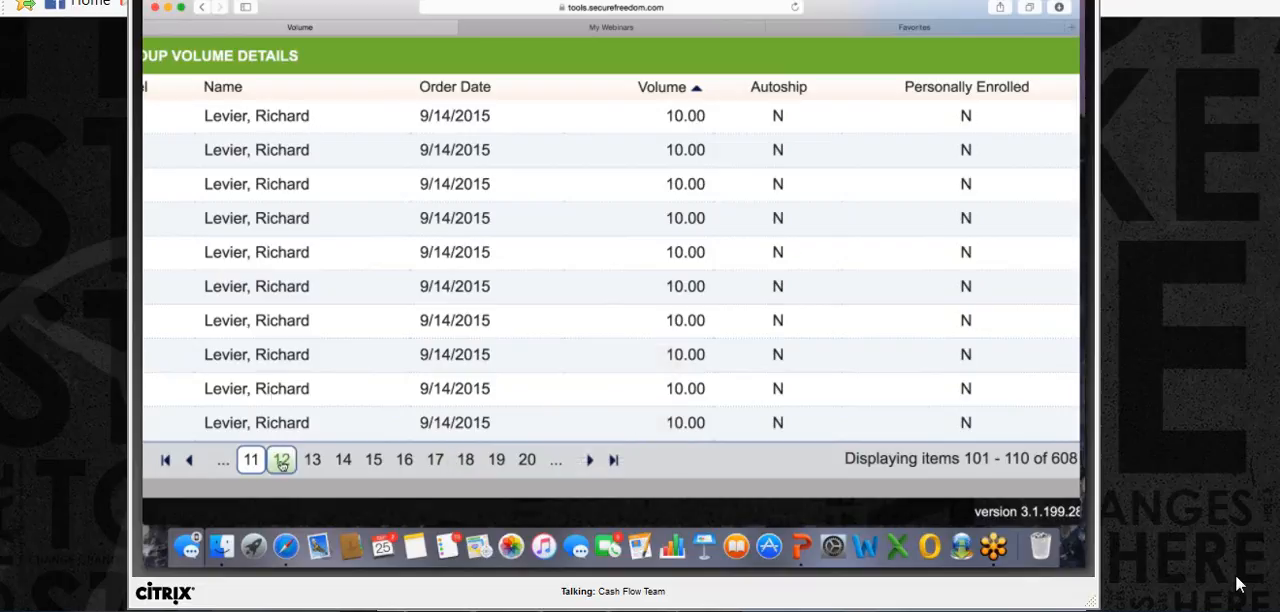
click(282, 459)
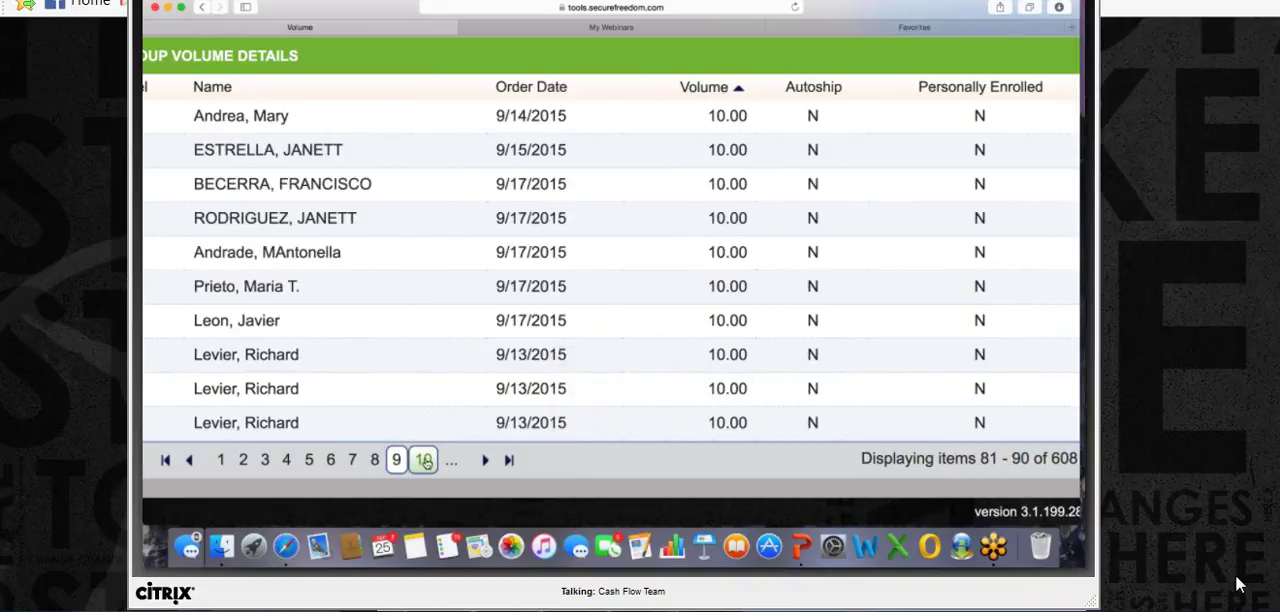
- Page the volume list forward through items 91–100, 101–110 and 111–120 to 121–130
click(423, 459)
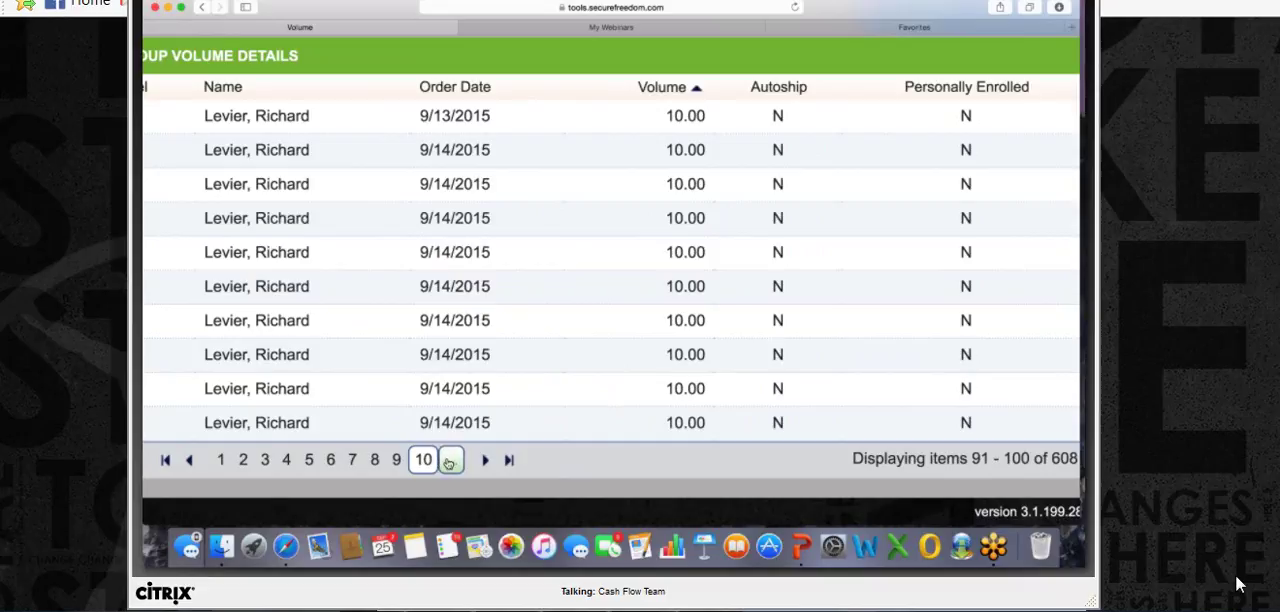
click(451, 459)
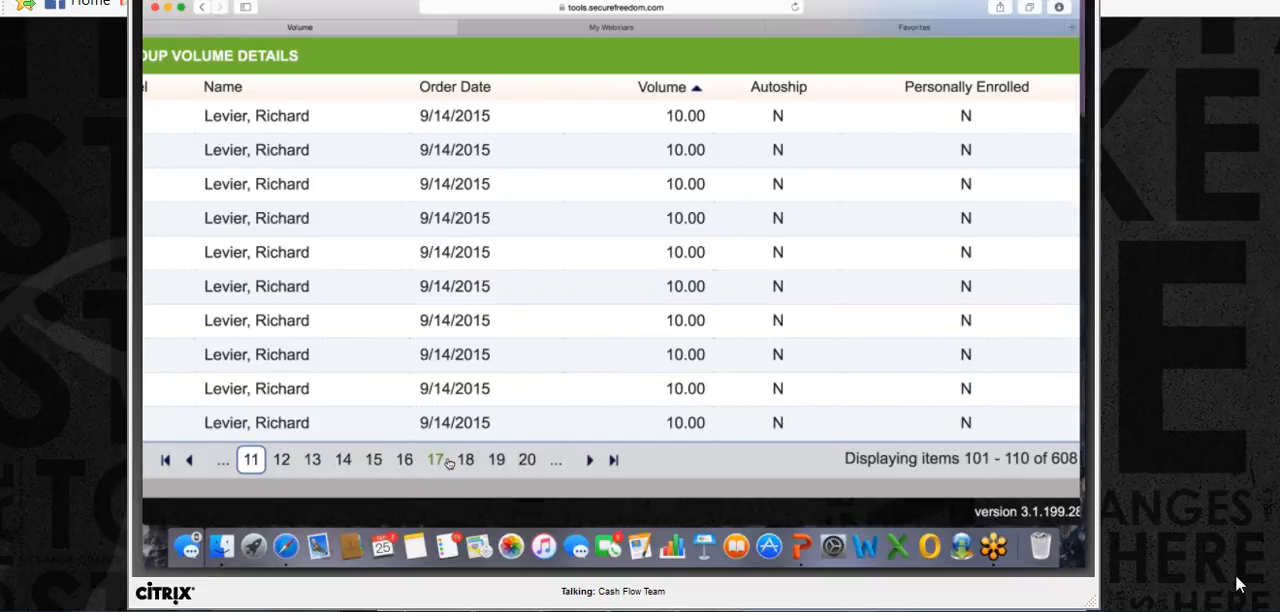
click(282, 459)
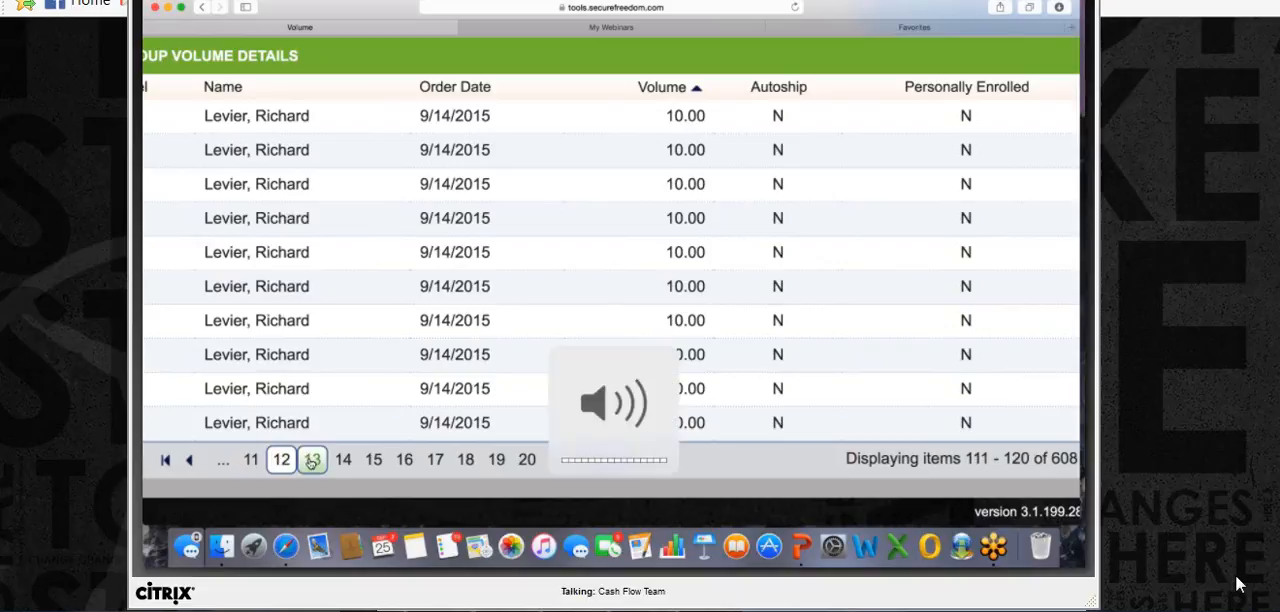
click(312, 459)
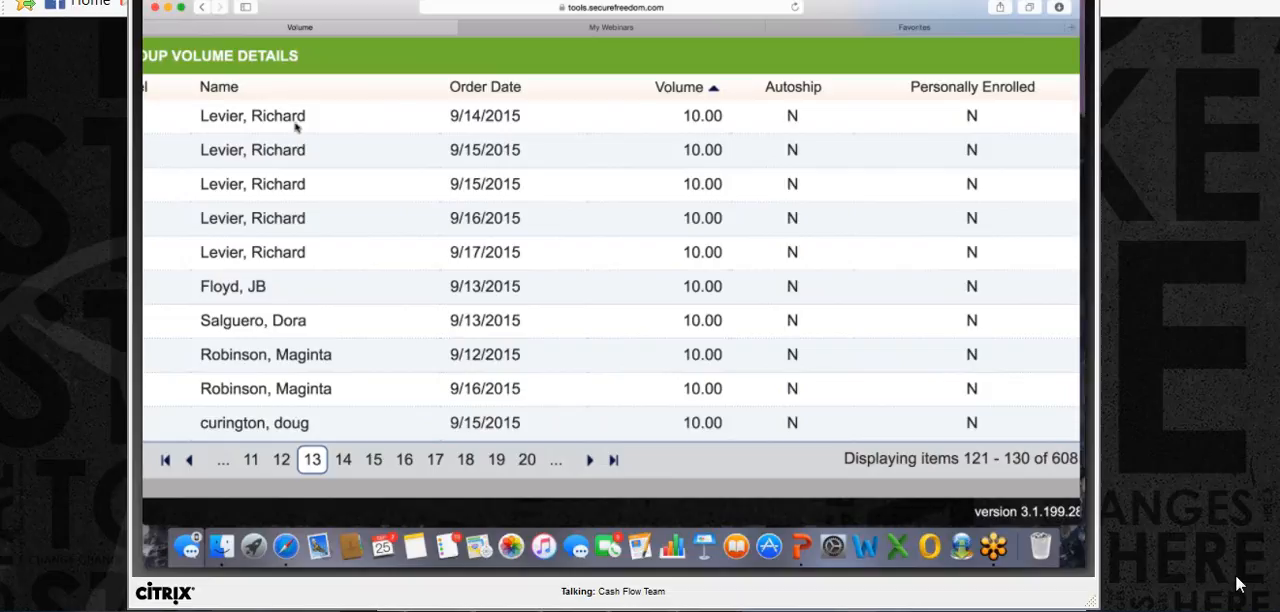
mouse_move(316, 298)
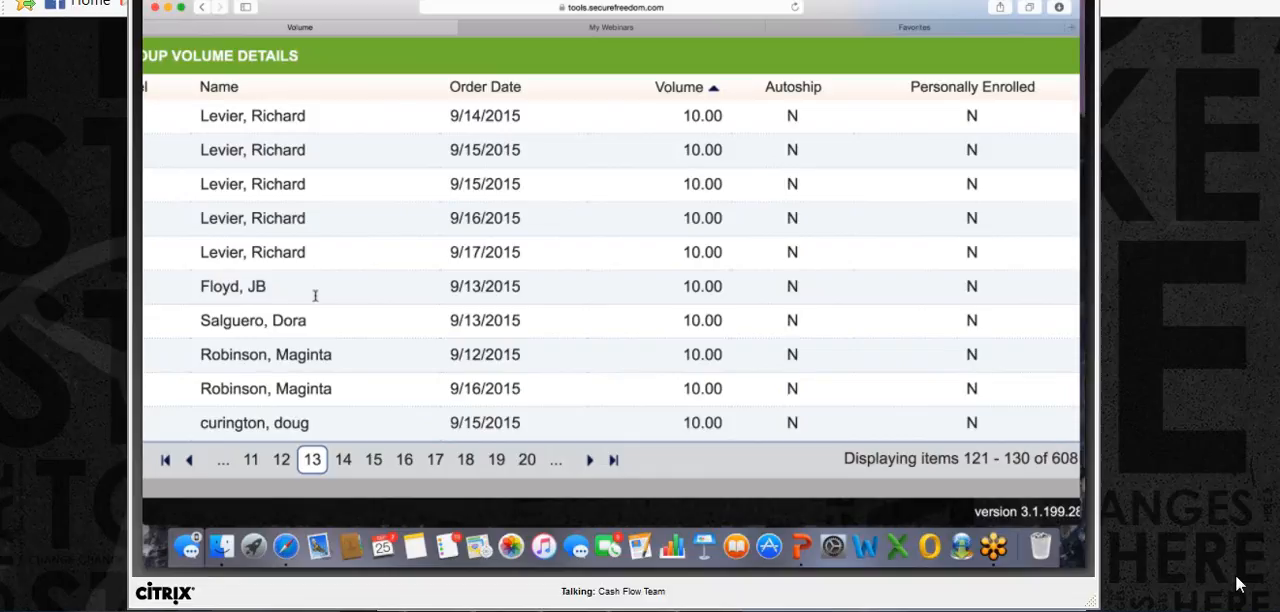
mouse_move(253, 235)
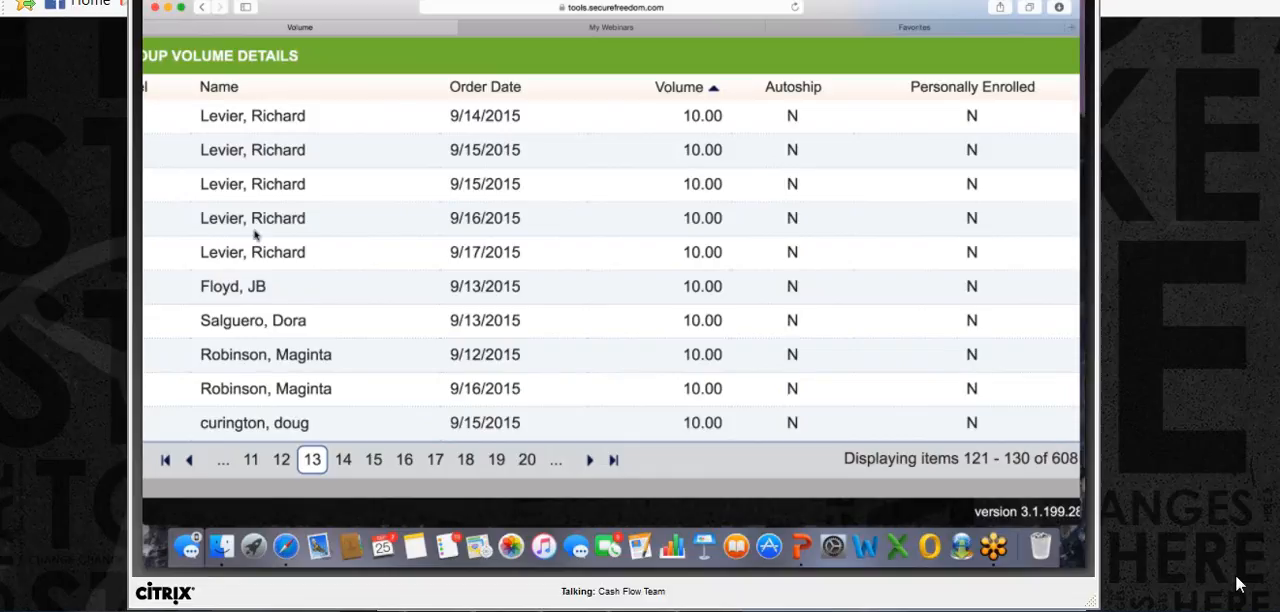
mouse_move(393, 251)
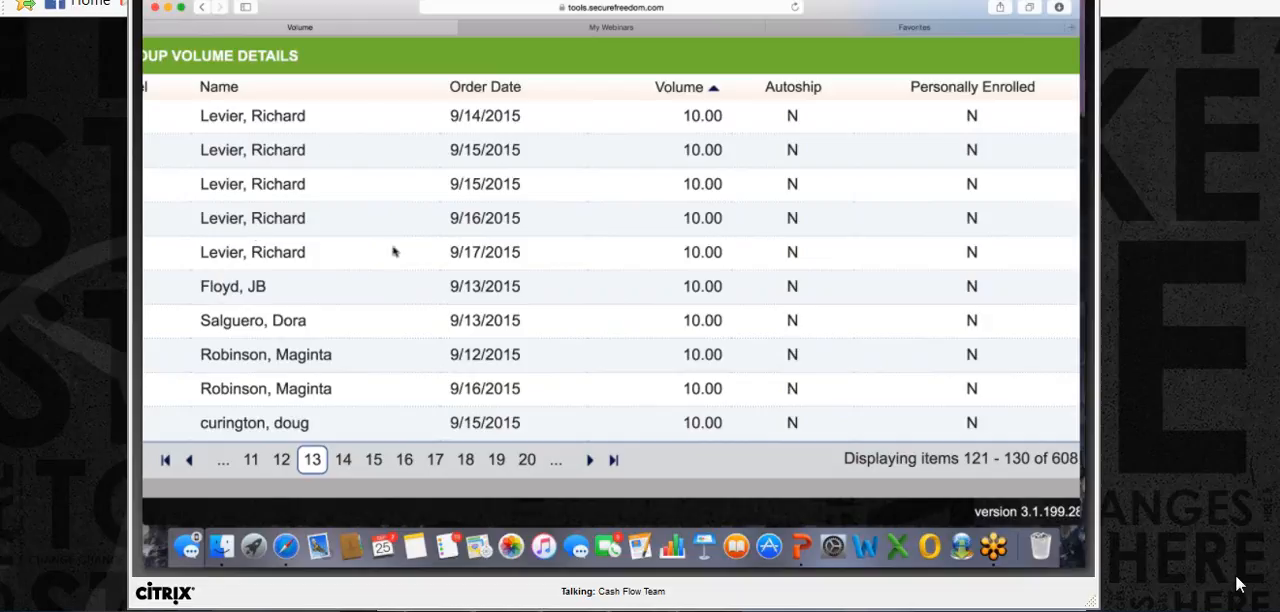
mouse_move(340, 212)
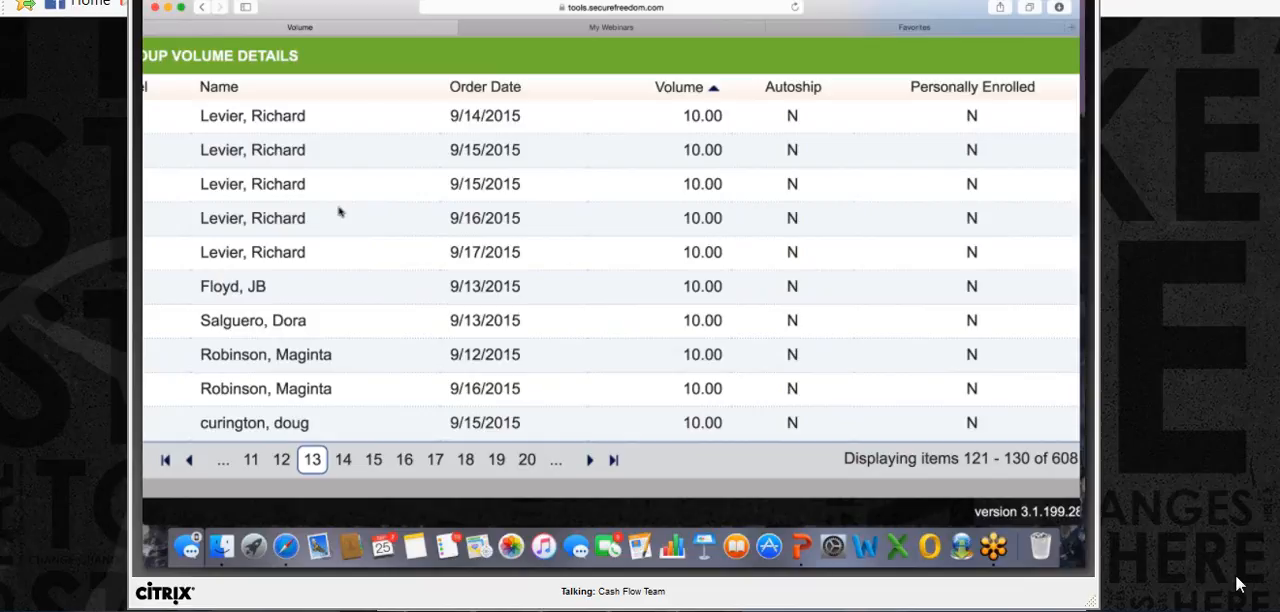
mouse_move(648, 148)
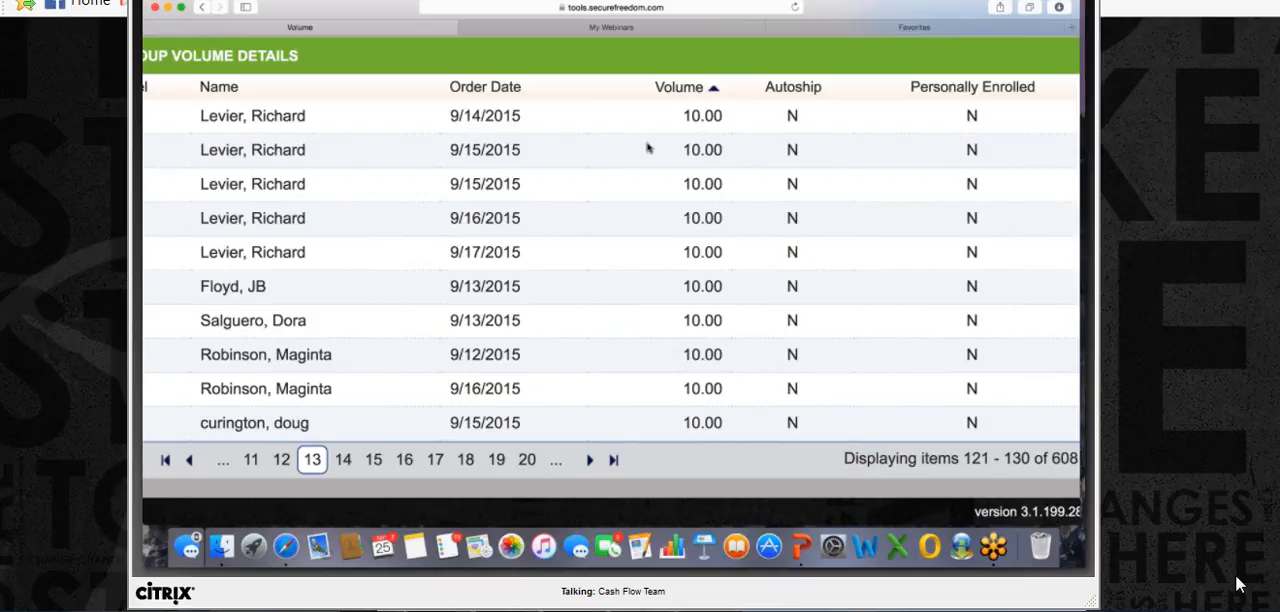
mouse_move(858, 222)
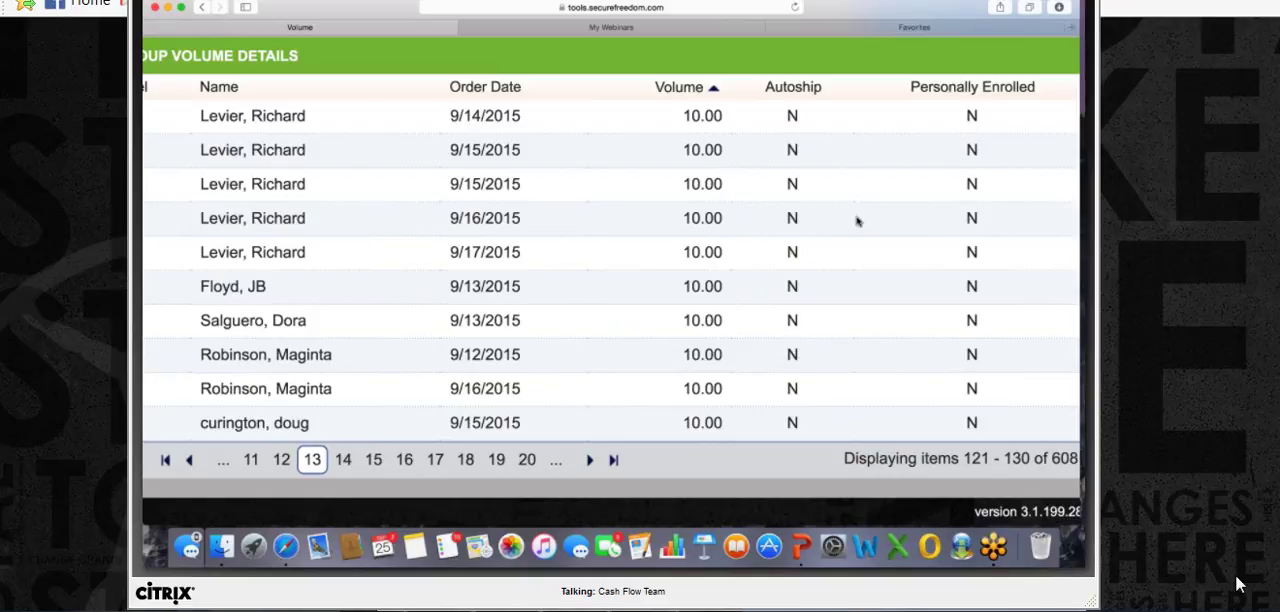
- Step back from page 13 to page 12, items 111–120 of 608
click(281, 459)
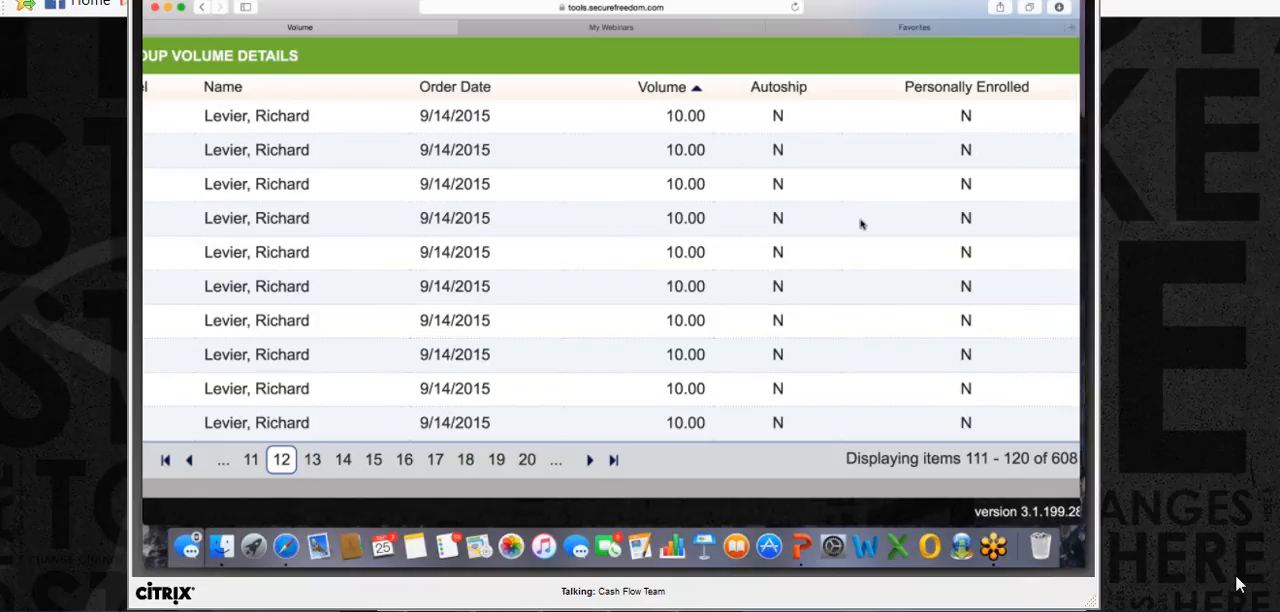
- Sort the group volume records by member name and page through the first several pages
click(295, 87)
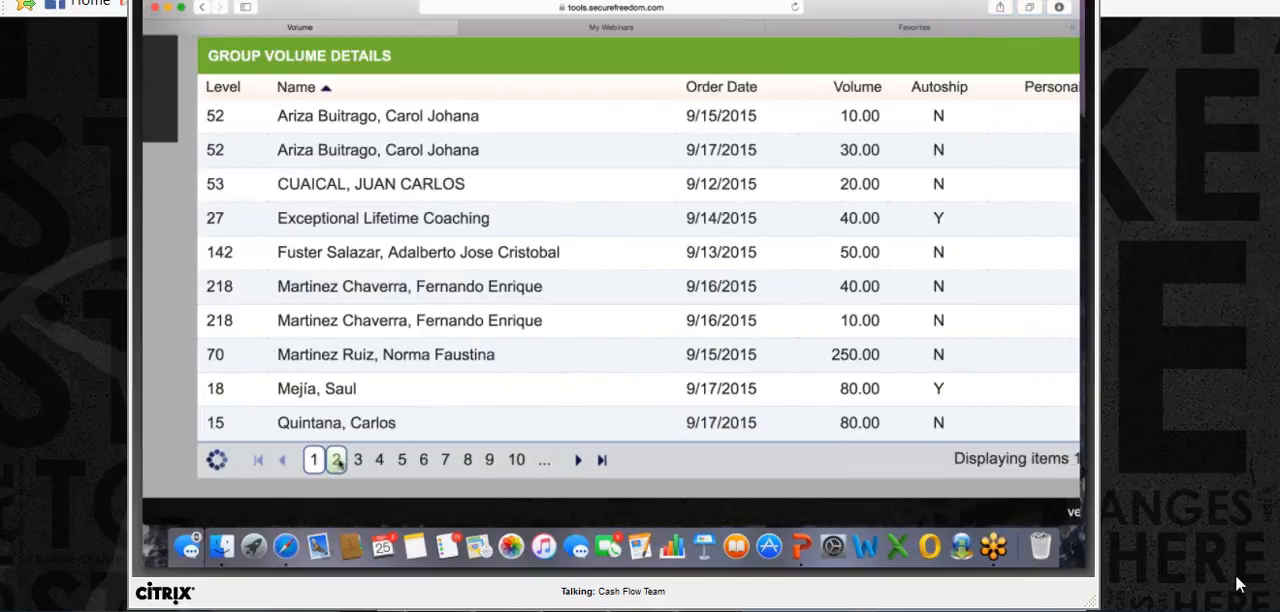
click(335, 459)
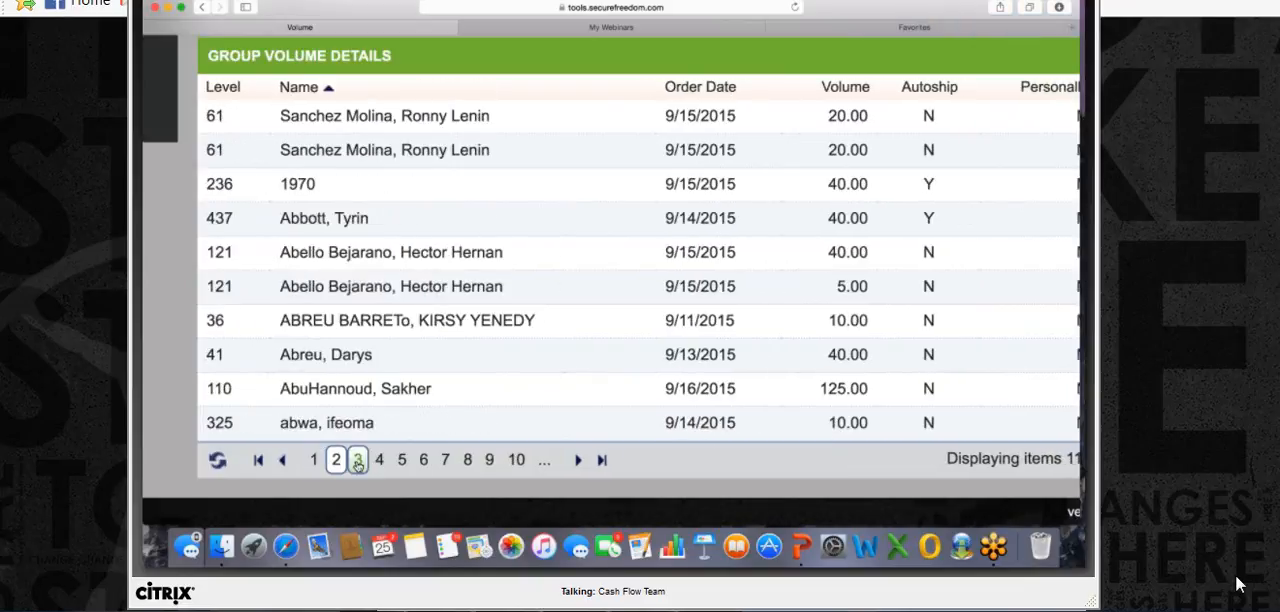
click(358, 459)
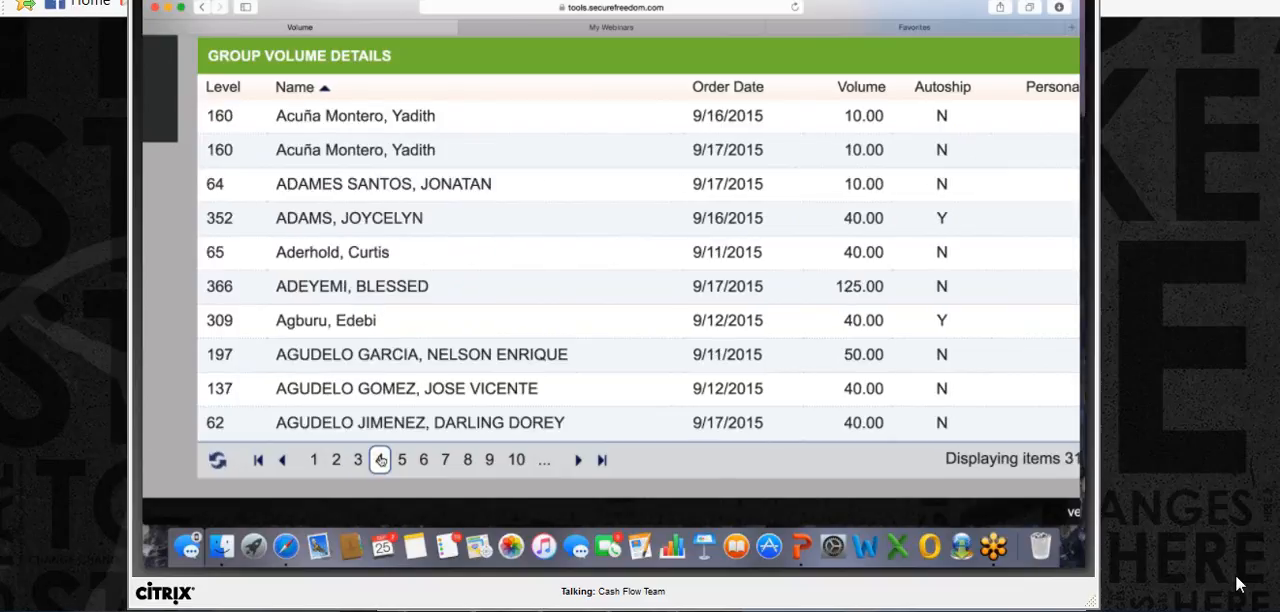
click(402, 459)
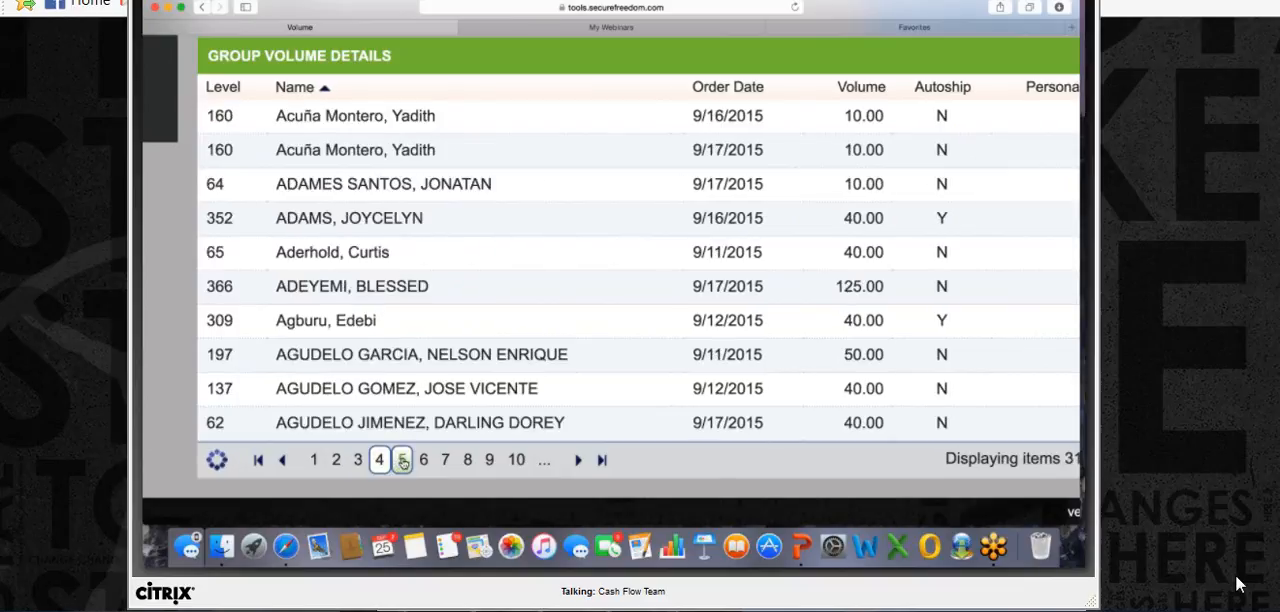
click(401, 459)
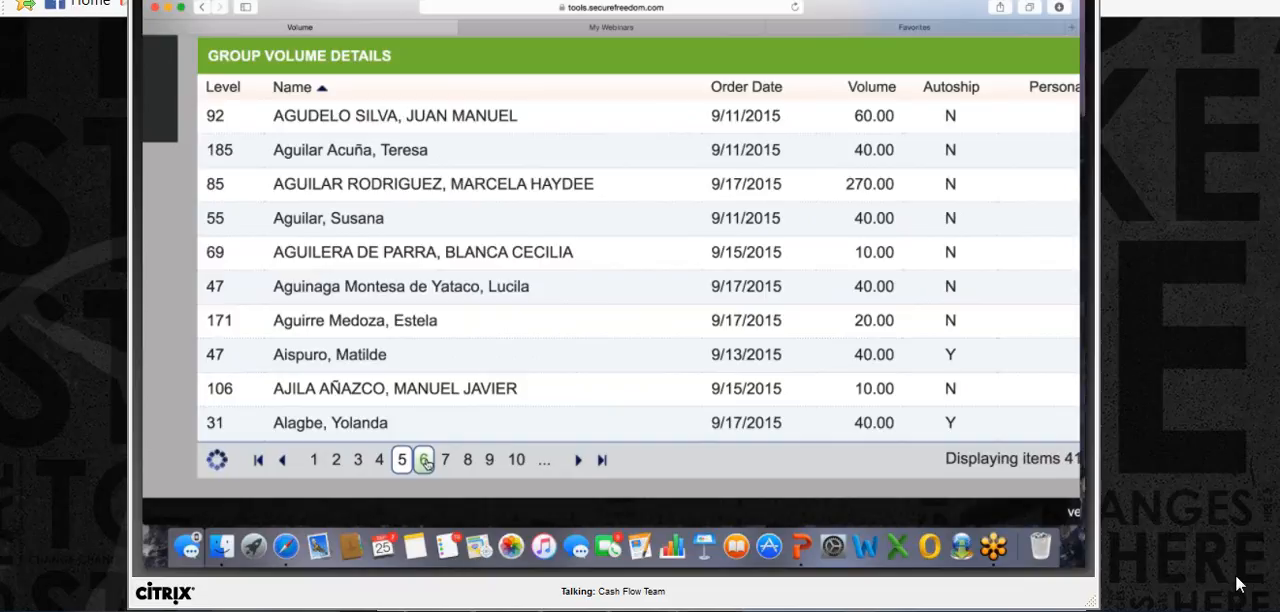
click(424, 459)
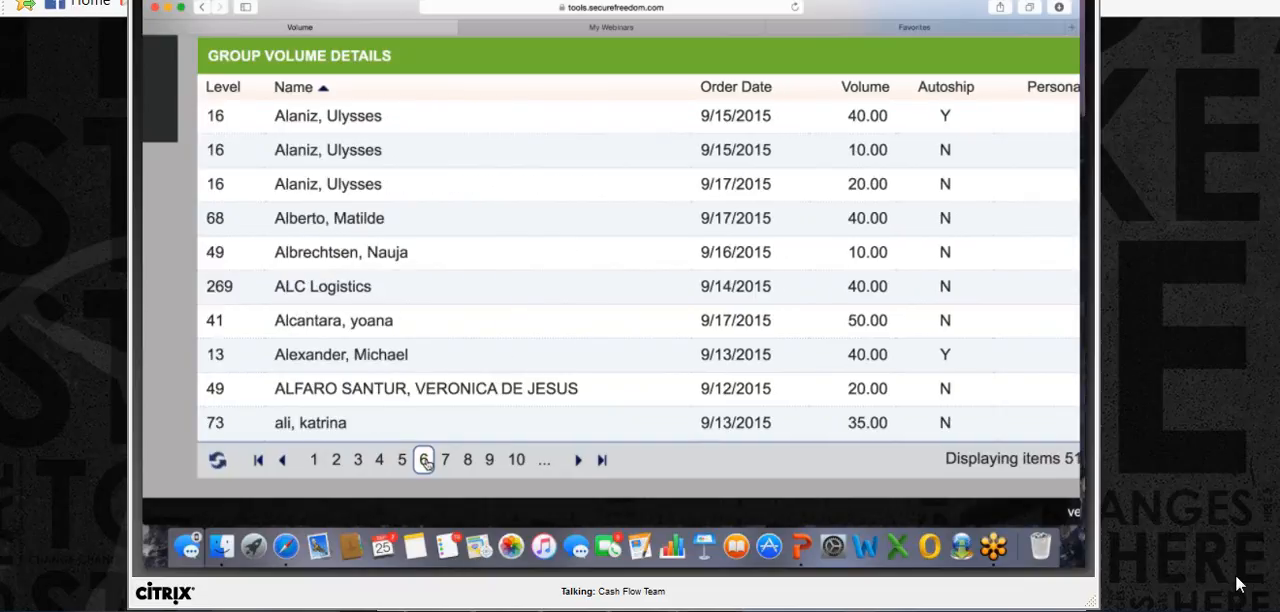
click(445, 460)
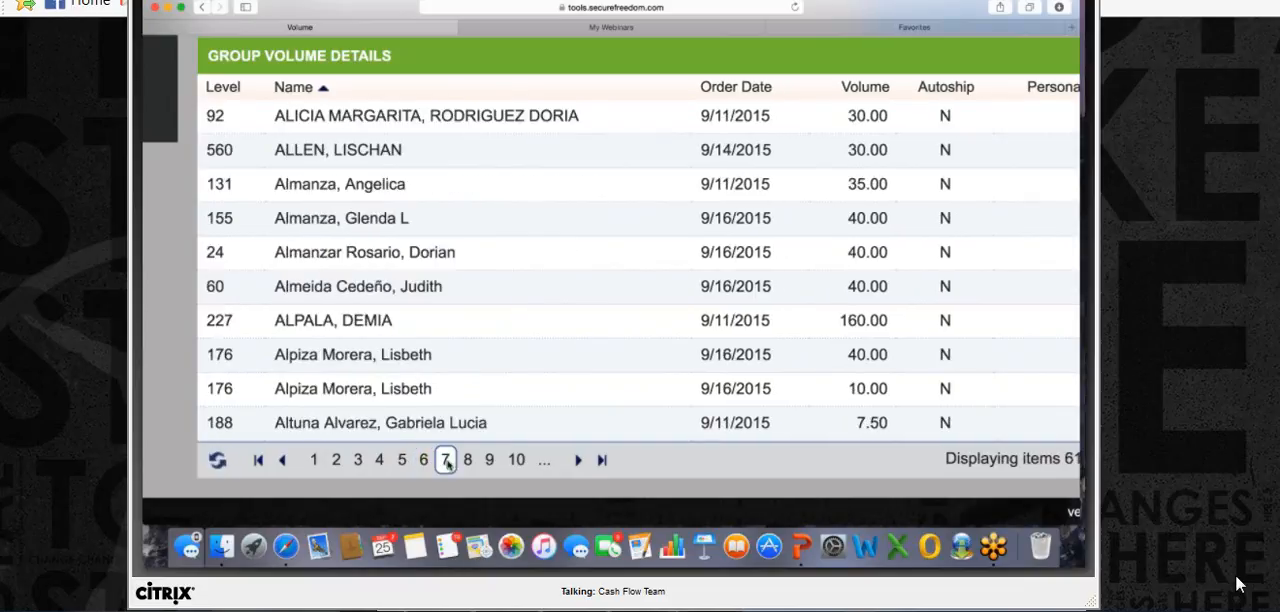
click(467, 459)
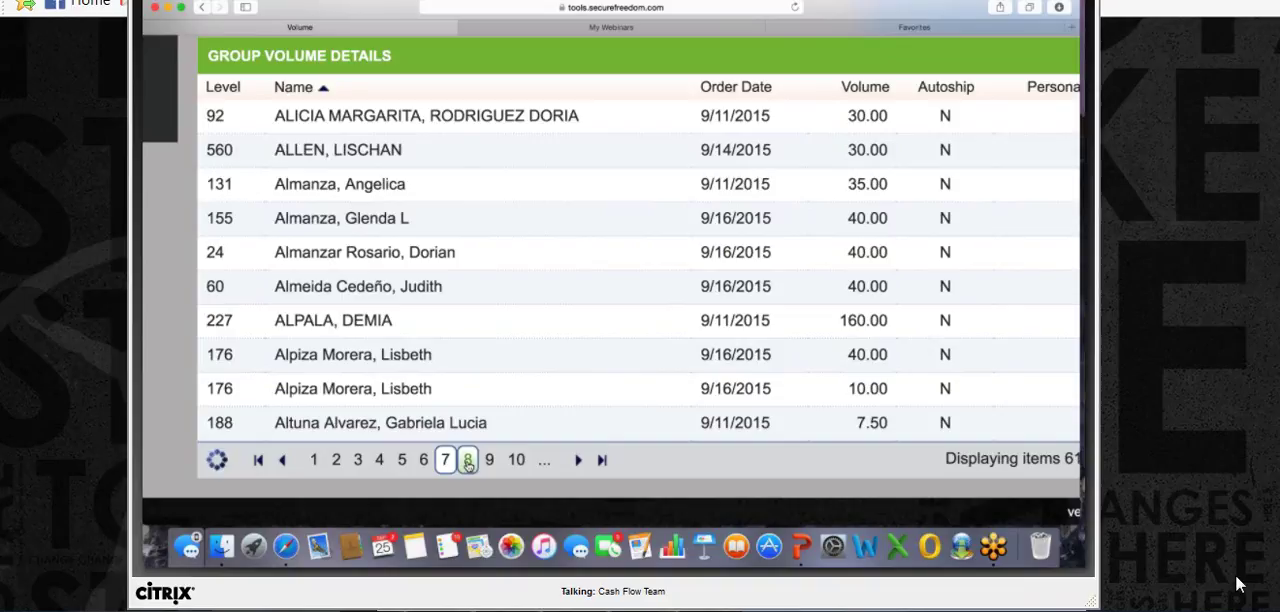
click(489, 459)
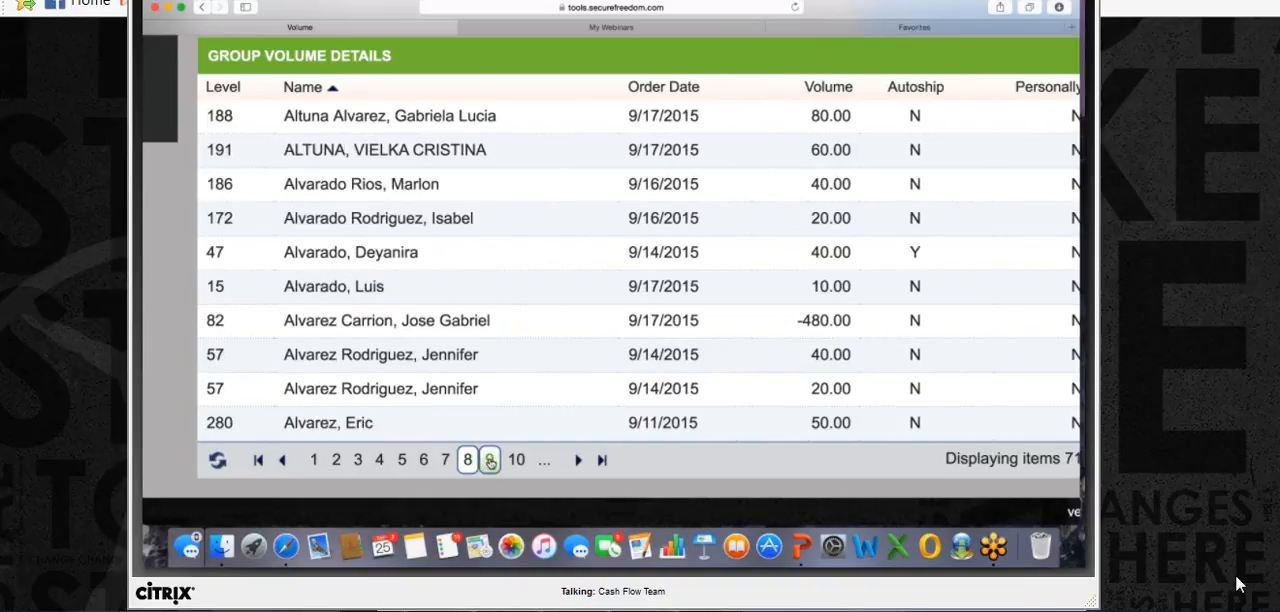
- Page the name-sorted volume list forward from page 9 to page 16
click(489, 459)
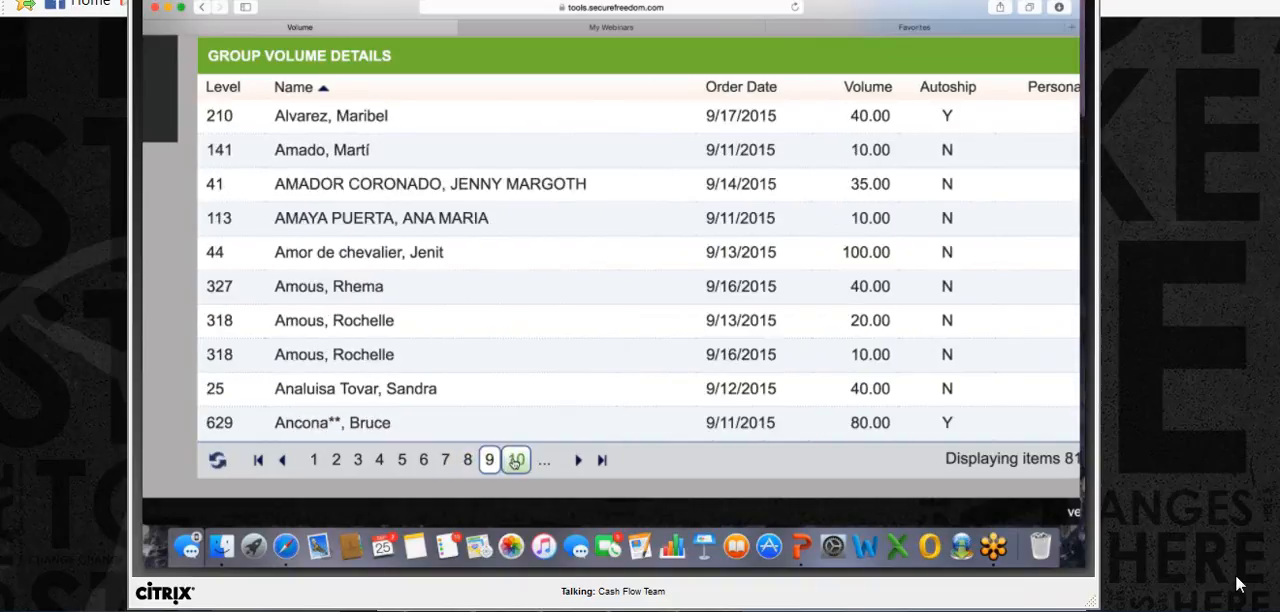
click(516, 459)
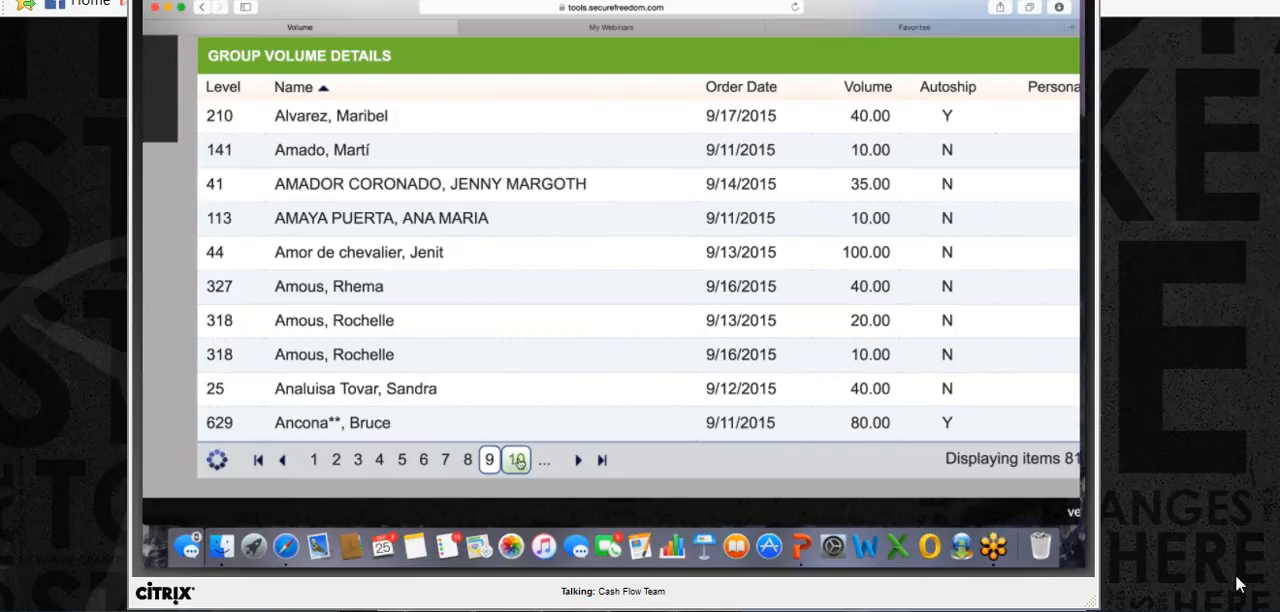
click(516, 459)
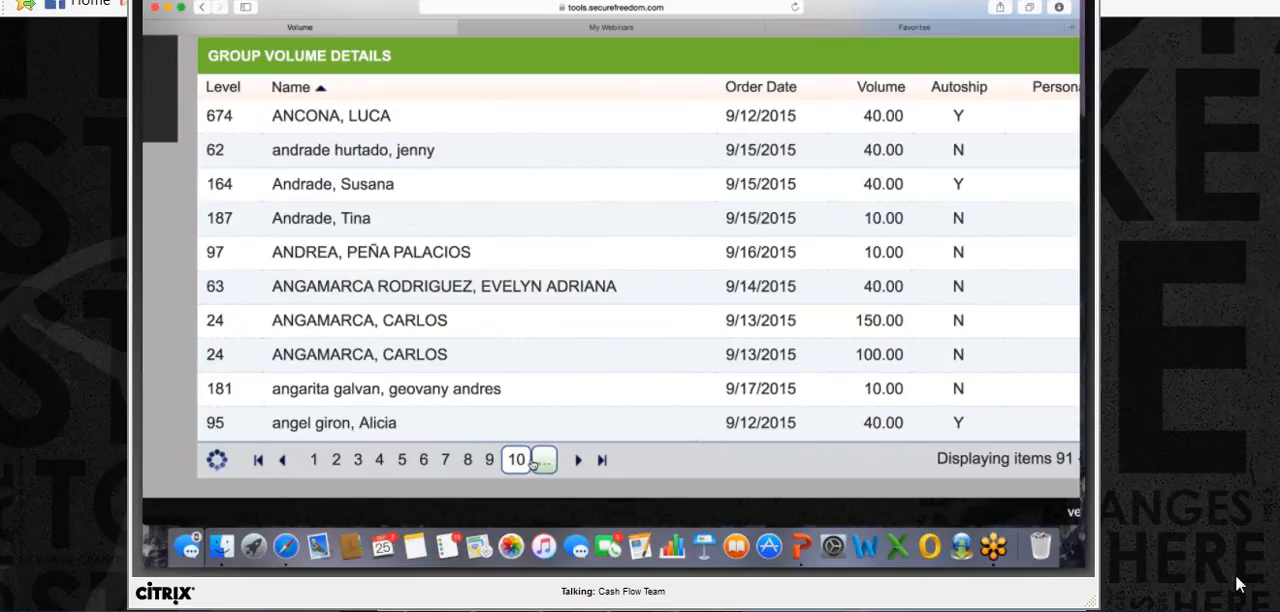
click(544, 459)
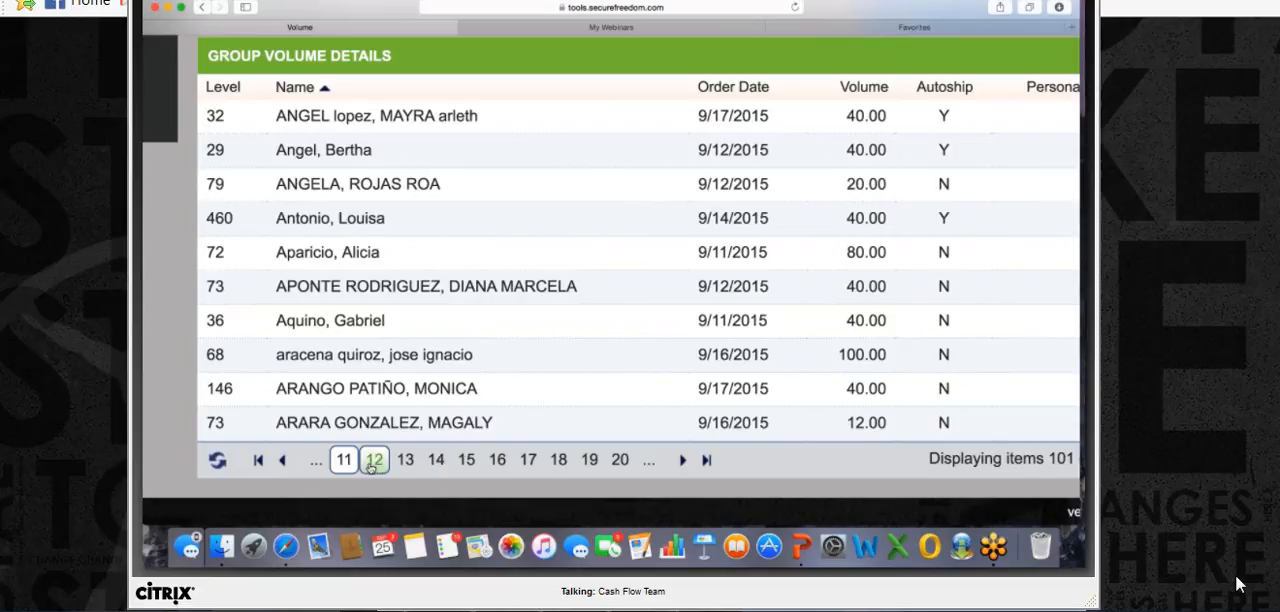
click(405, 459)
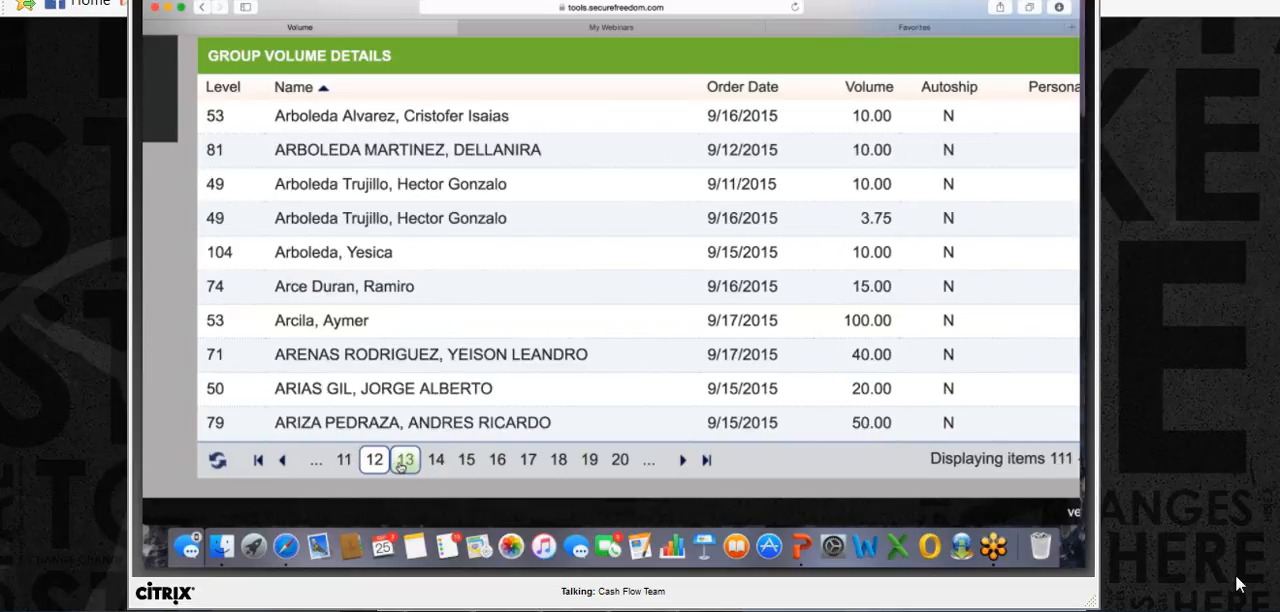
click(405, 459)
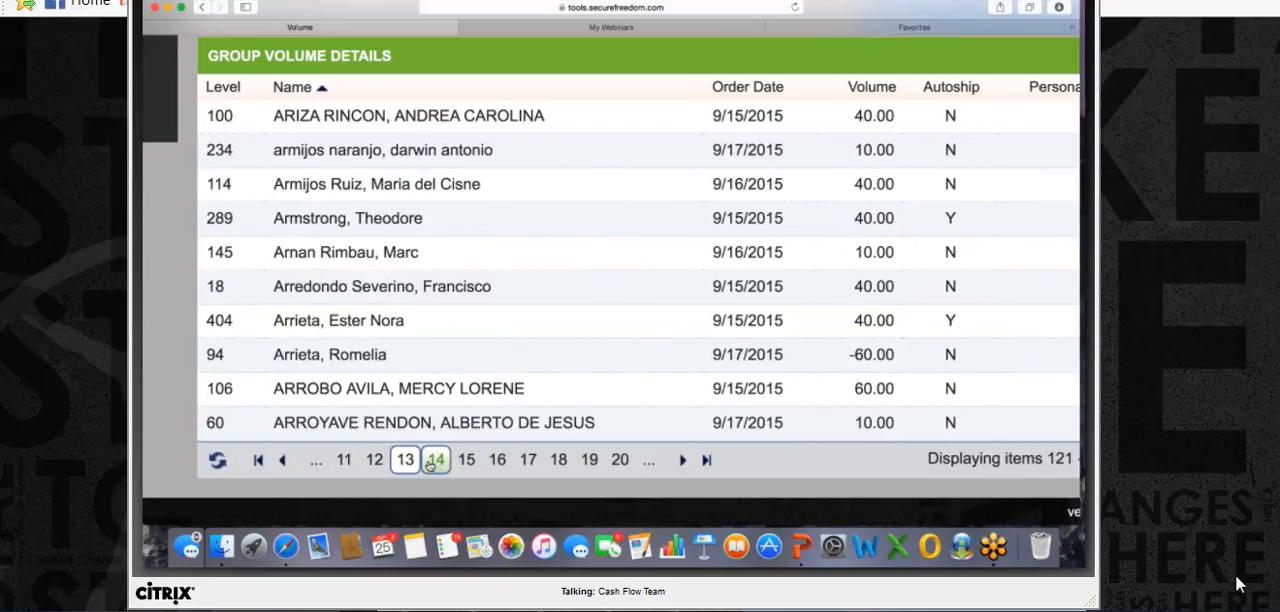
click(436, 459)
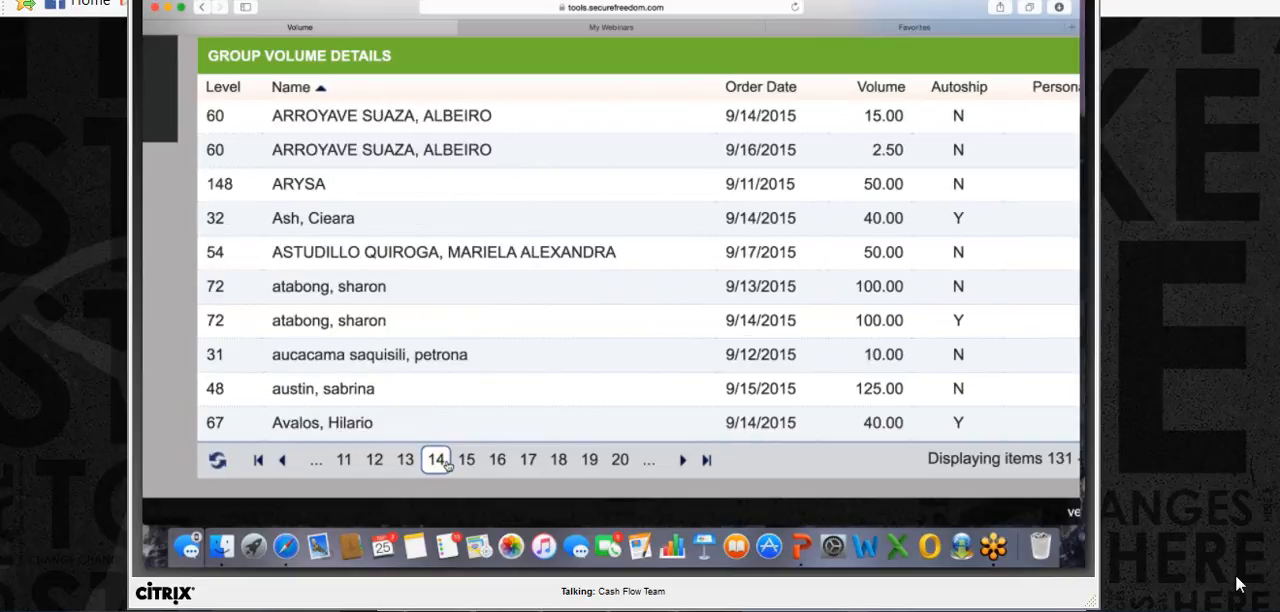
click(466, 459)
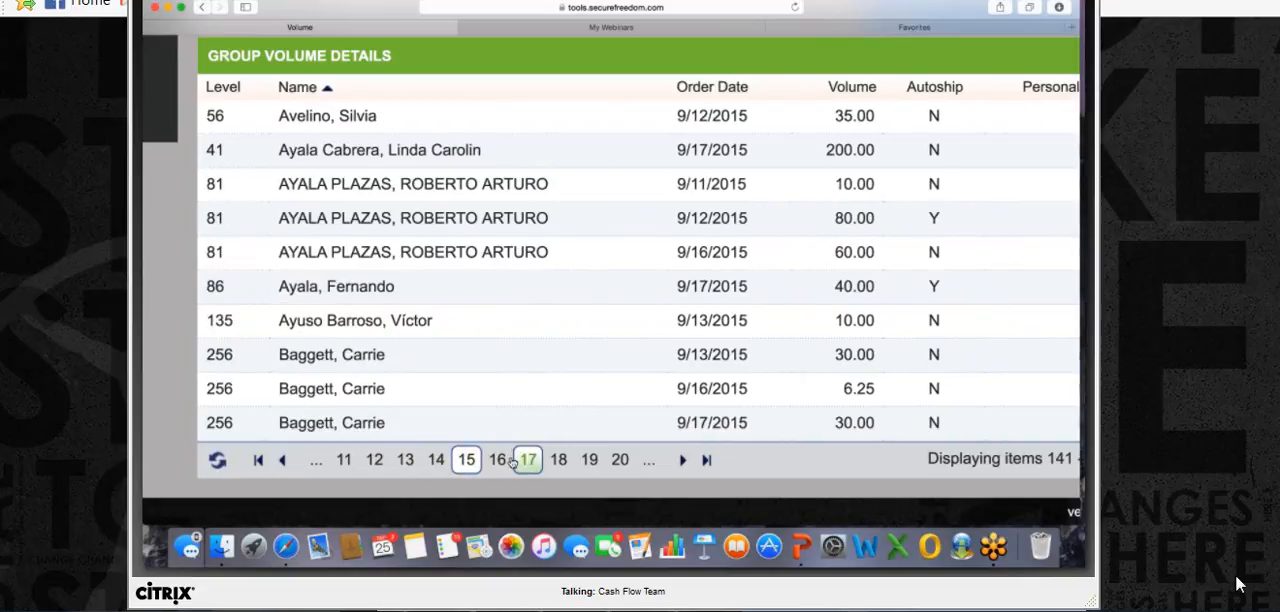
click(497, 459)
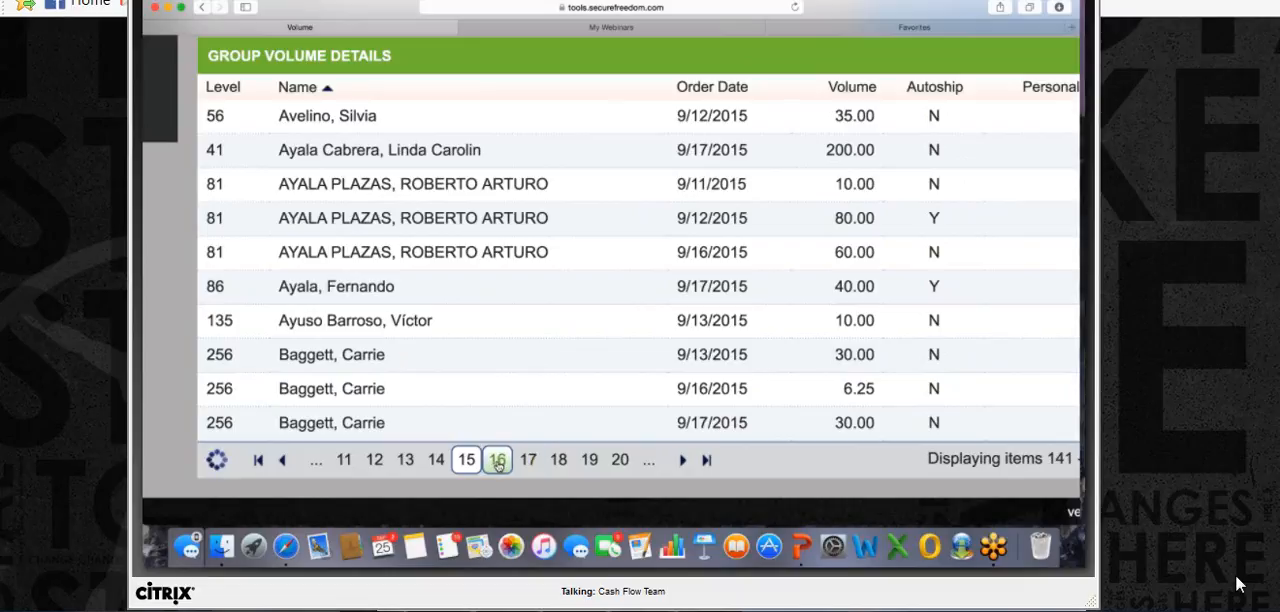
click(497, 459)
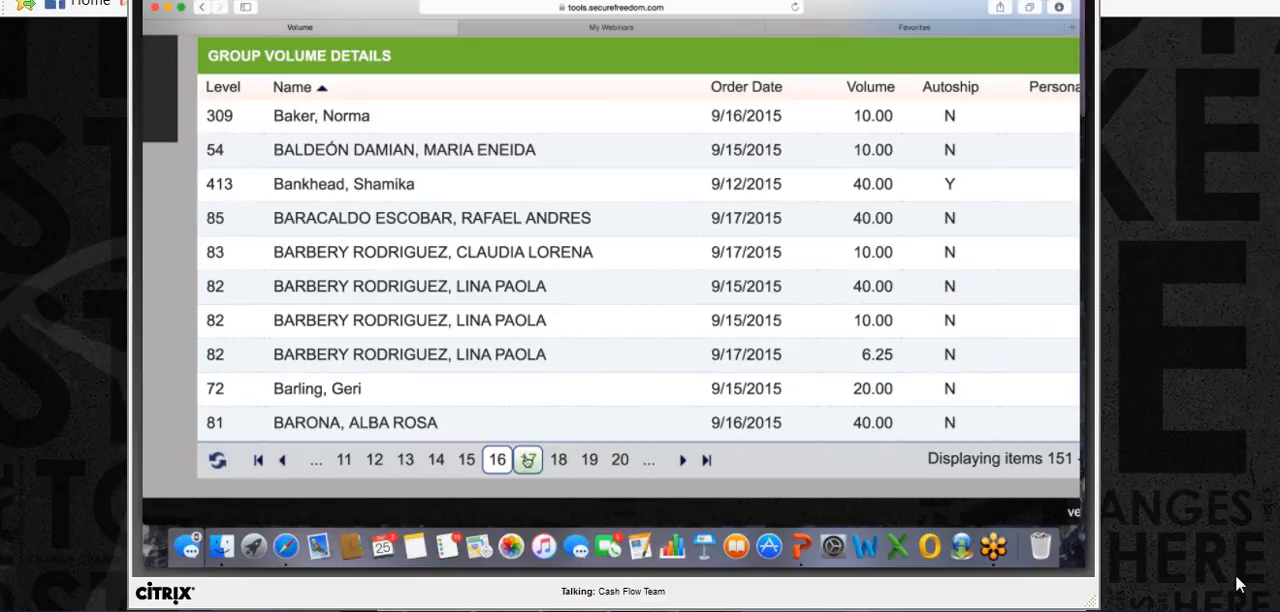
- Advance the group volume list from page 17 through page 24
click(217, 459)
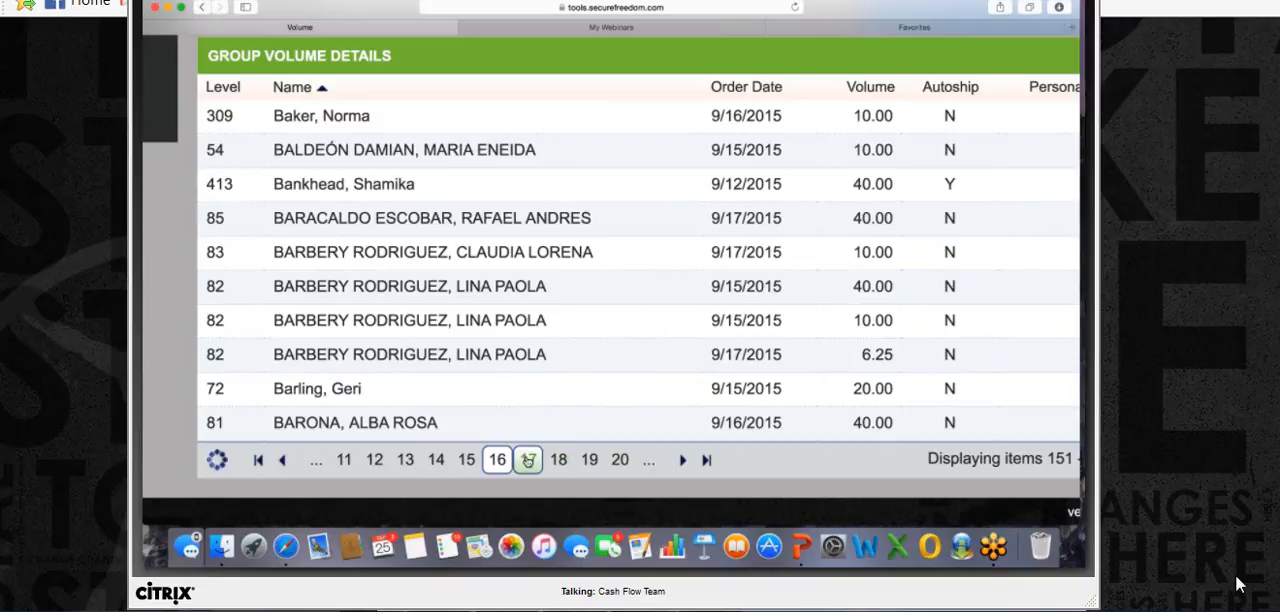
click(527, 459)
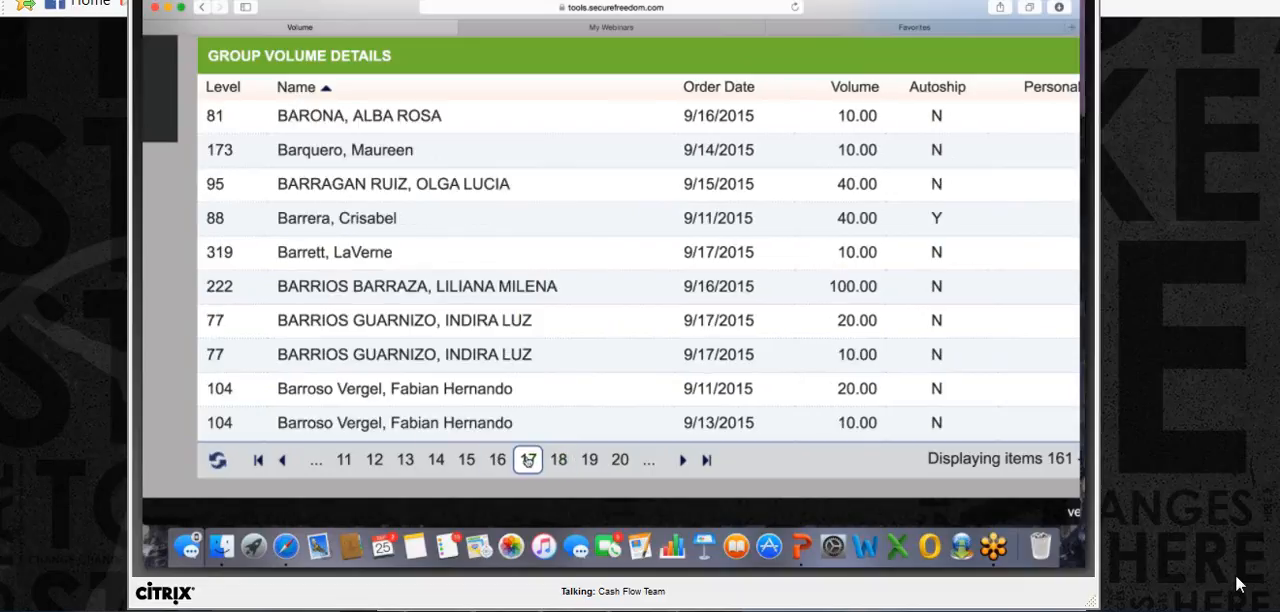
click(558, 459)
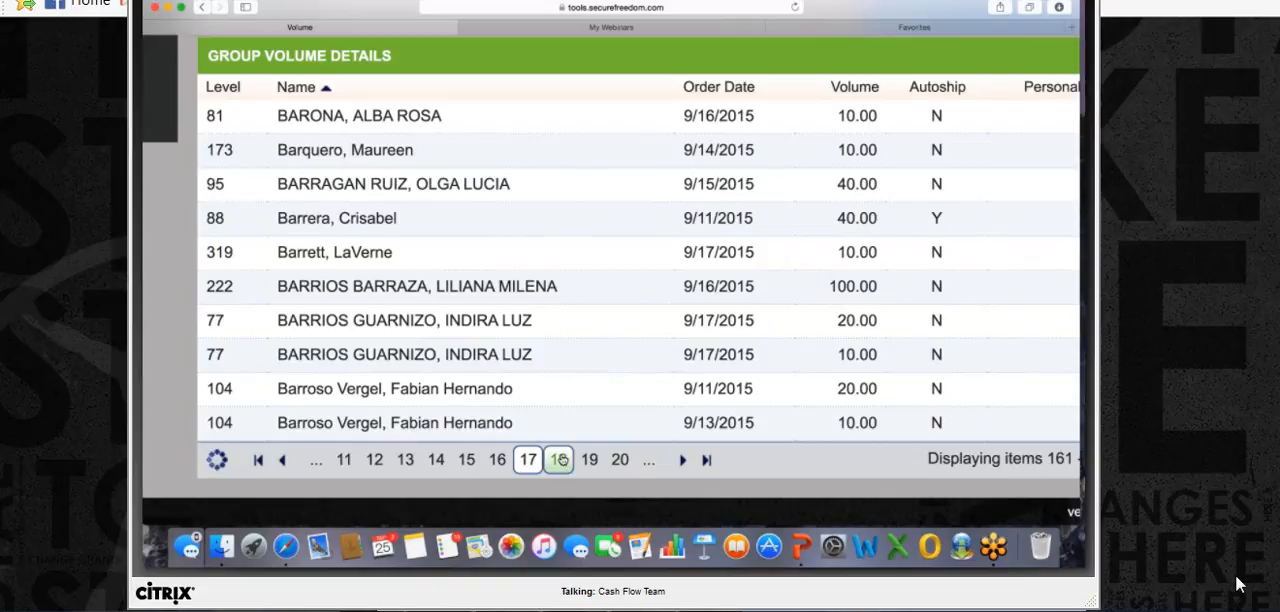
click(559, 460)
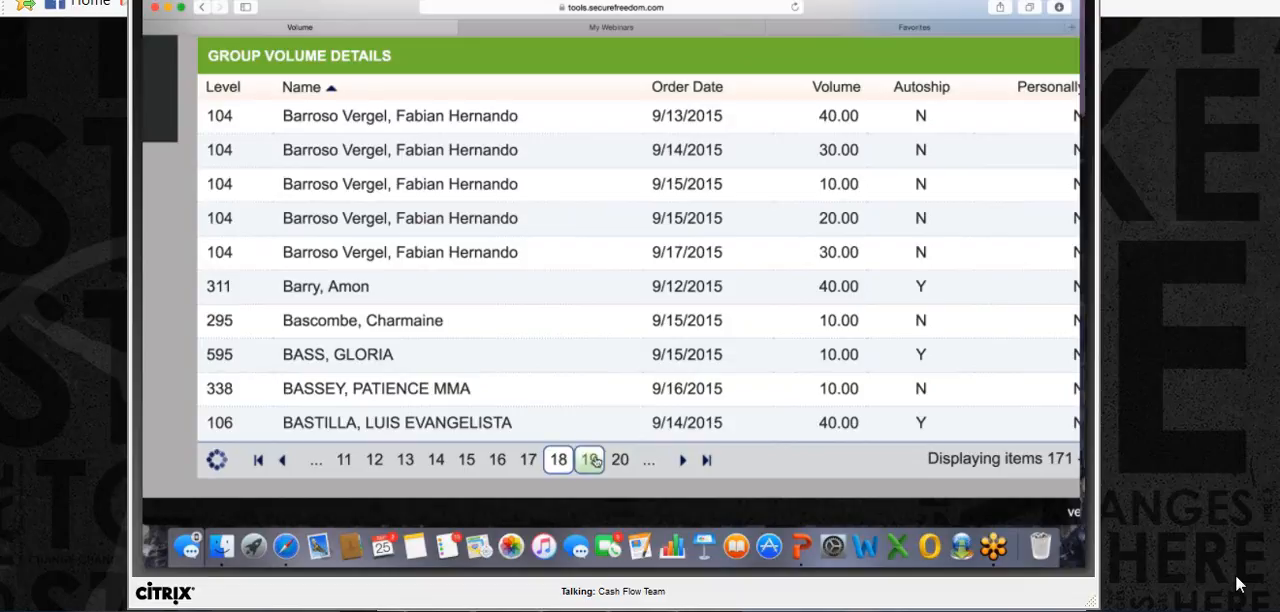
click(620, 459)
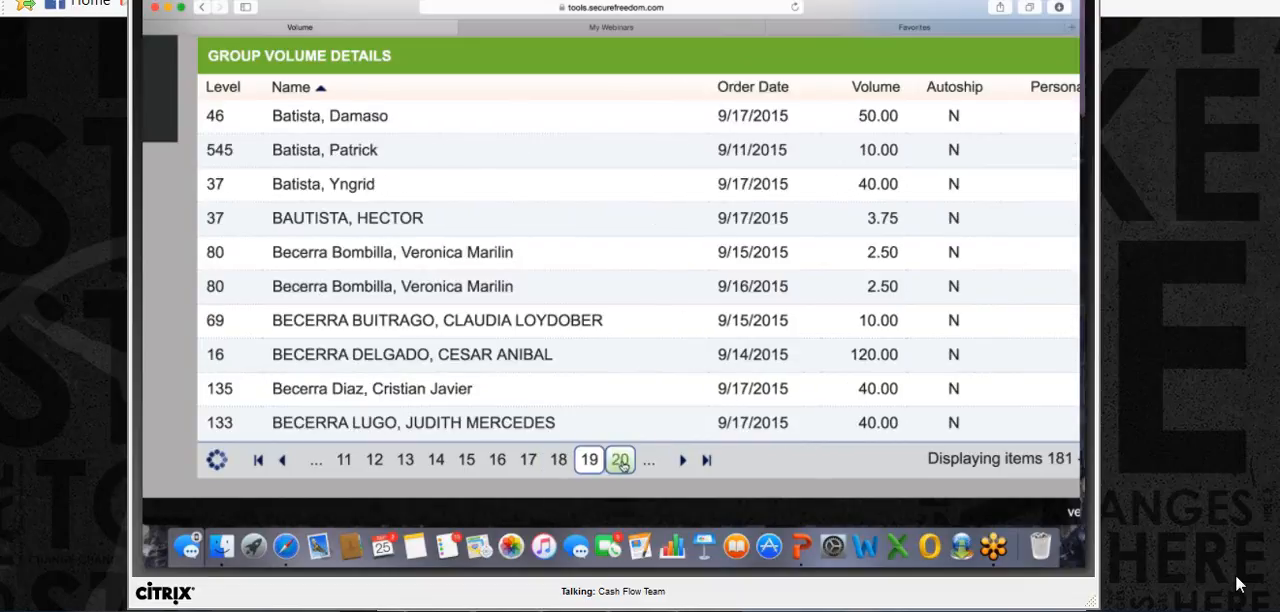
click(620, 459)
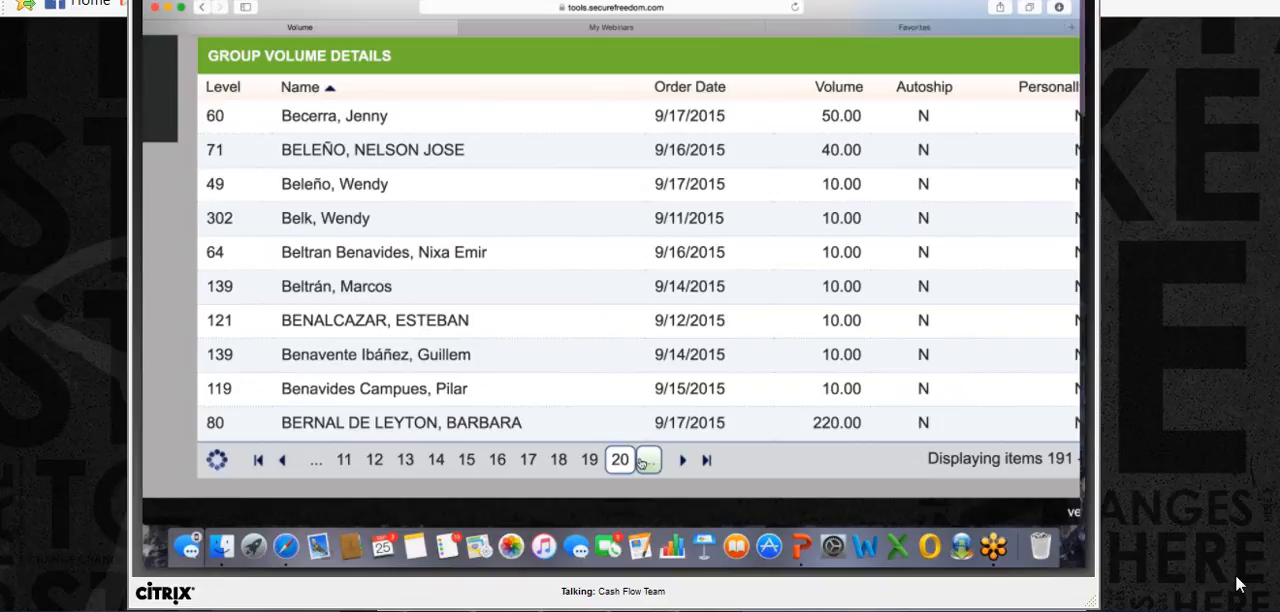
click(647, 459)
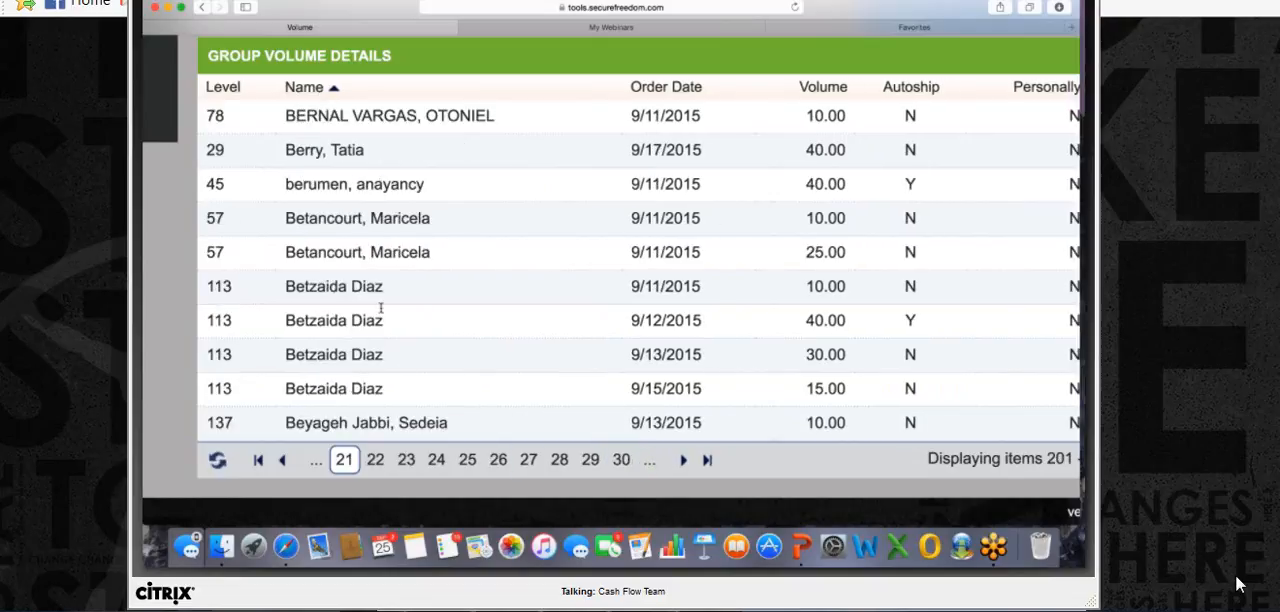
click(375, 459)
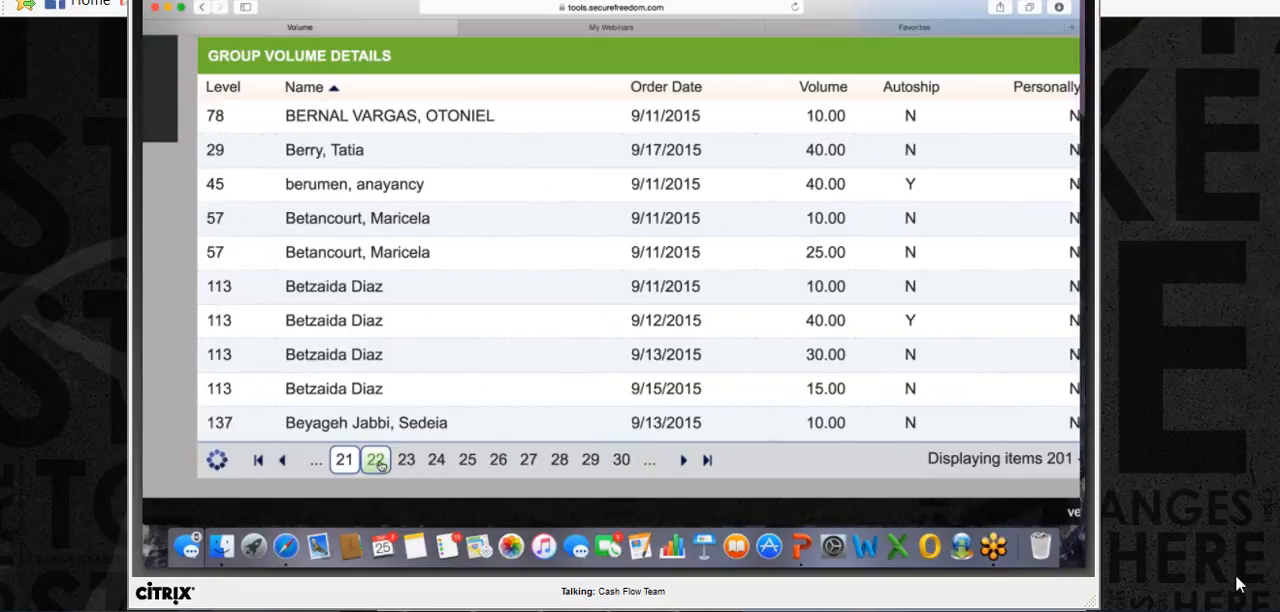
click(406, 459)
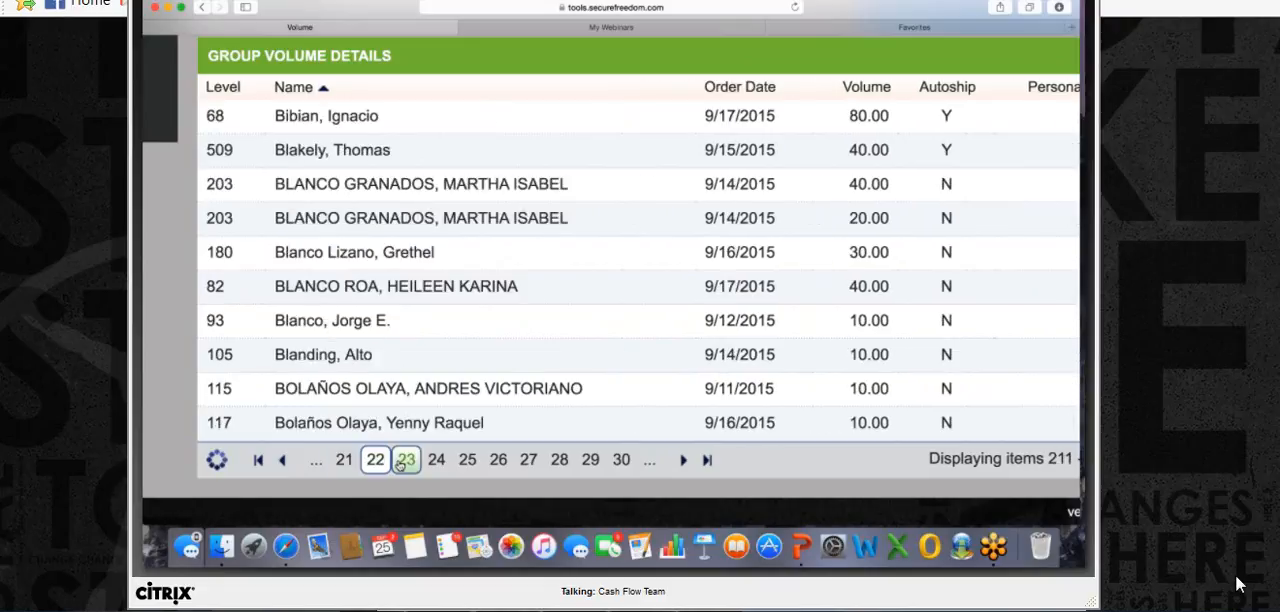
click(436, 459)
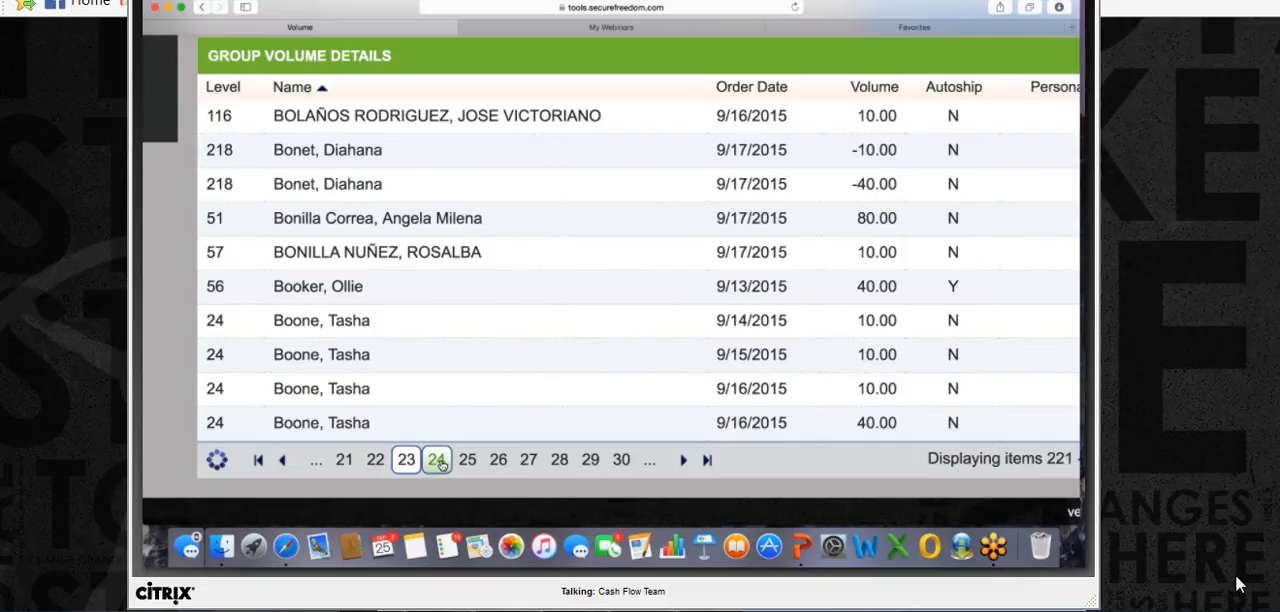
- Advance the group volume list from page 25 through page 32
click(467, 459)
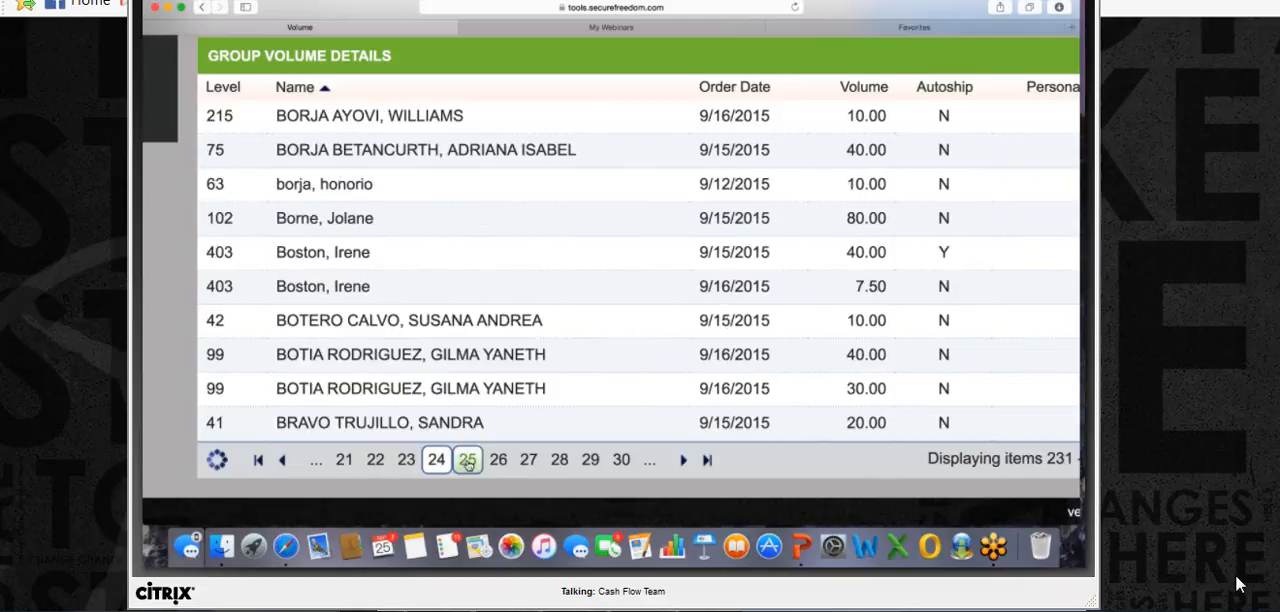
click(467, 459)
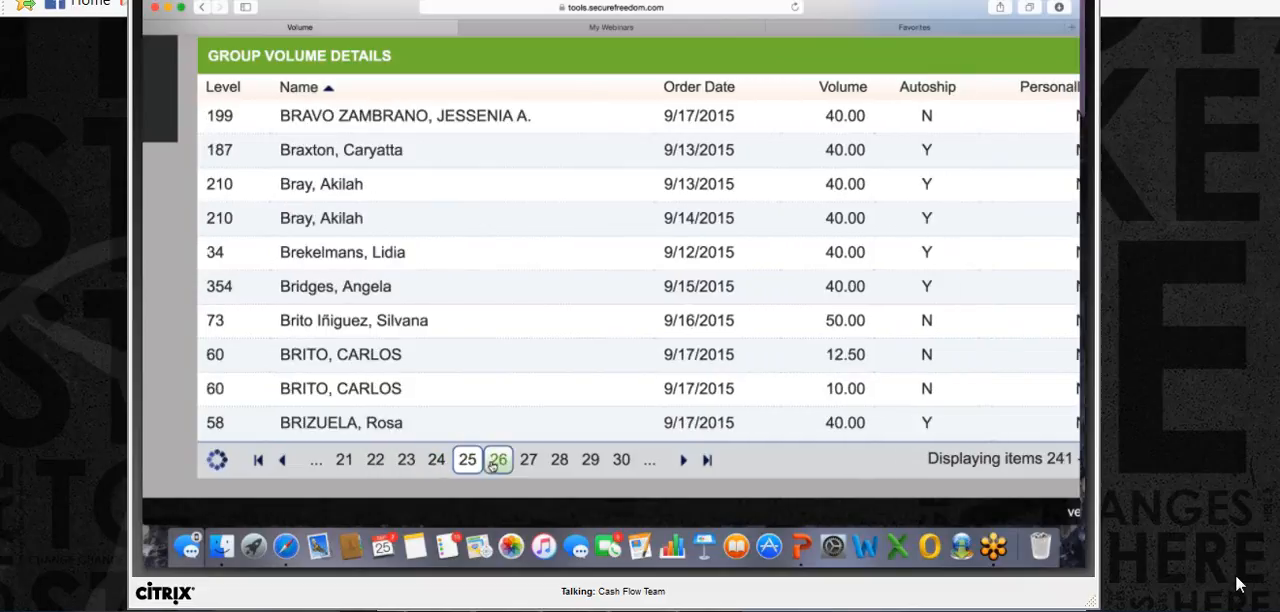
click(498, 459)
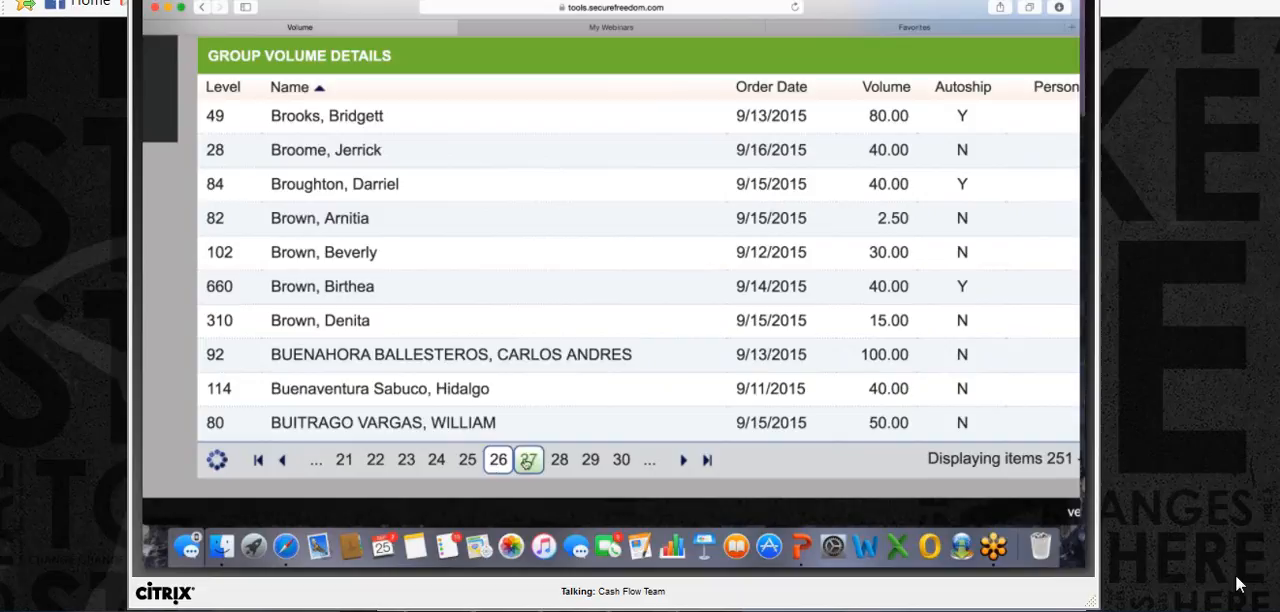
click(528, 459)
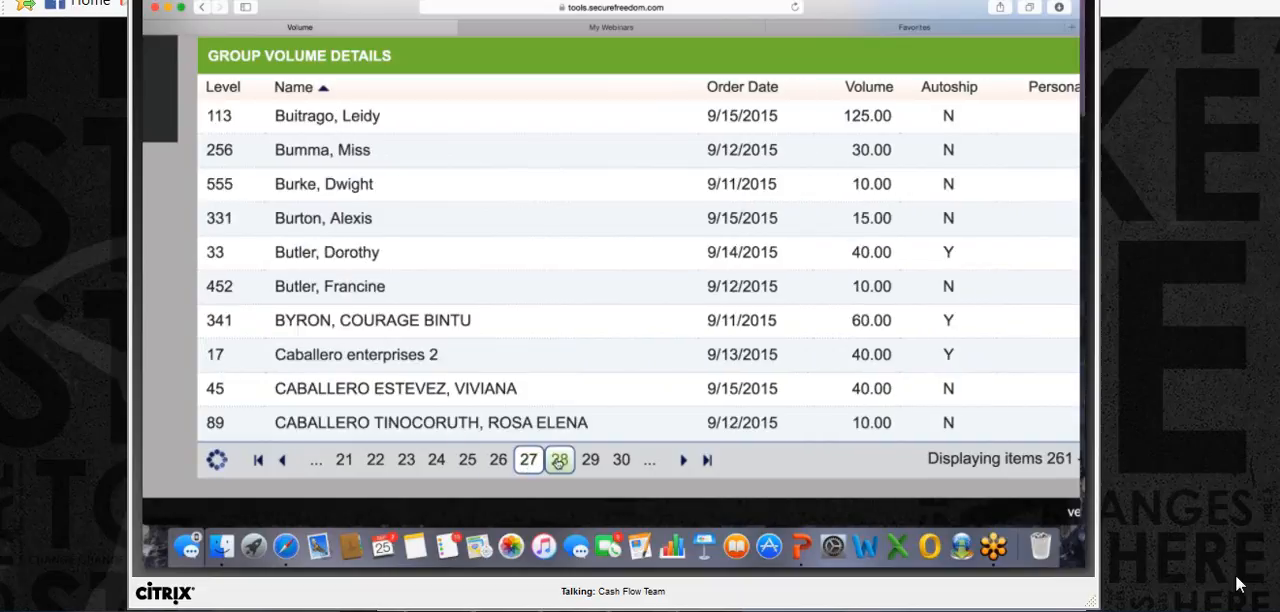
click(559, 459)
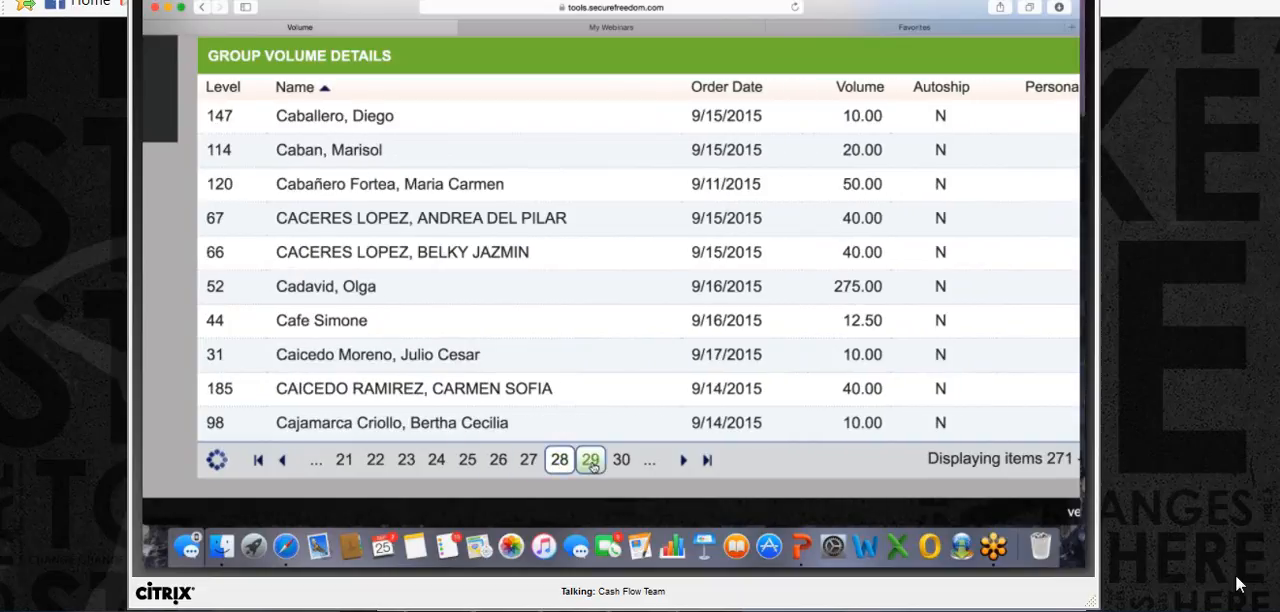
click(590, 459)
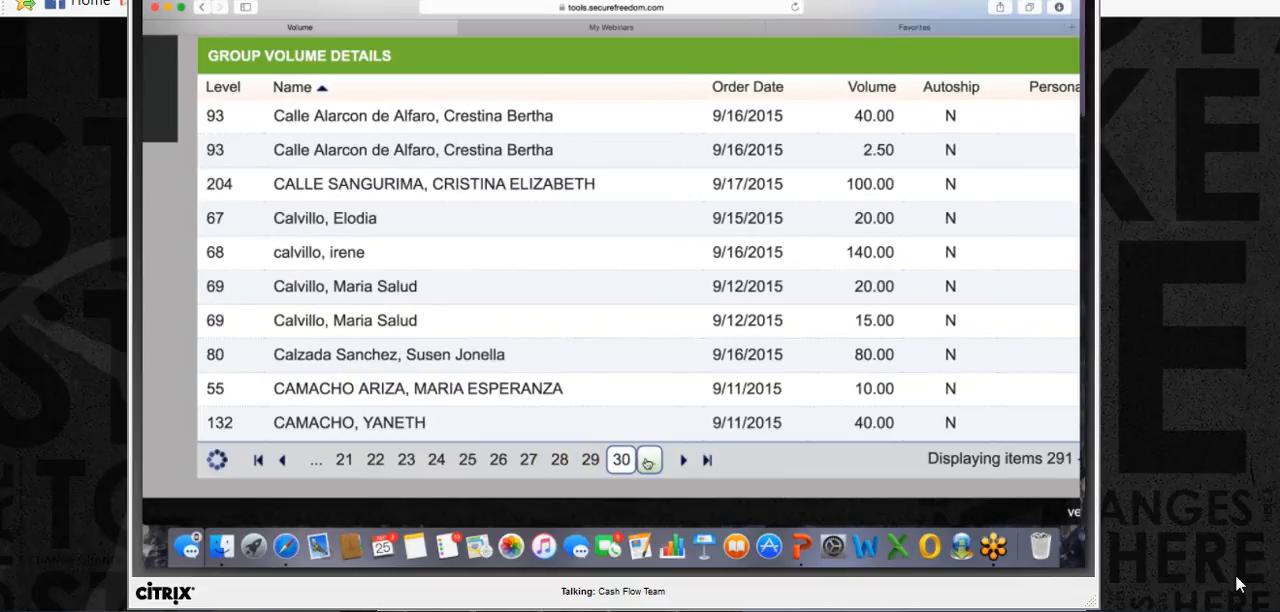
click(683, 459)
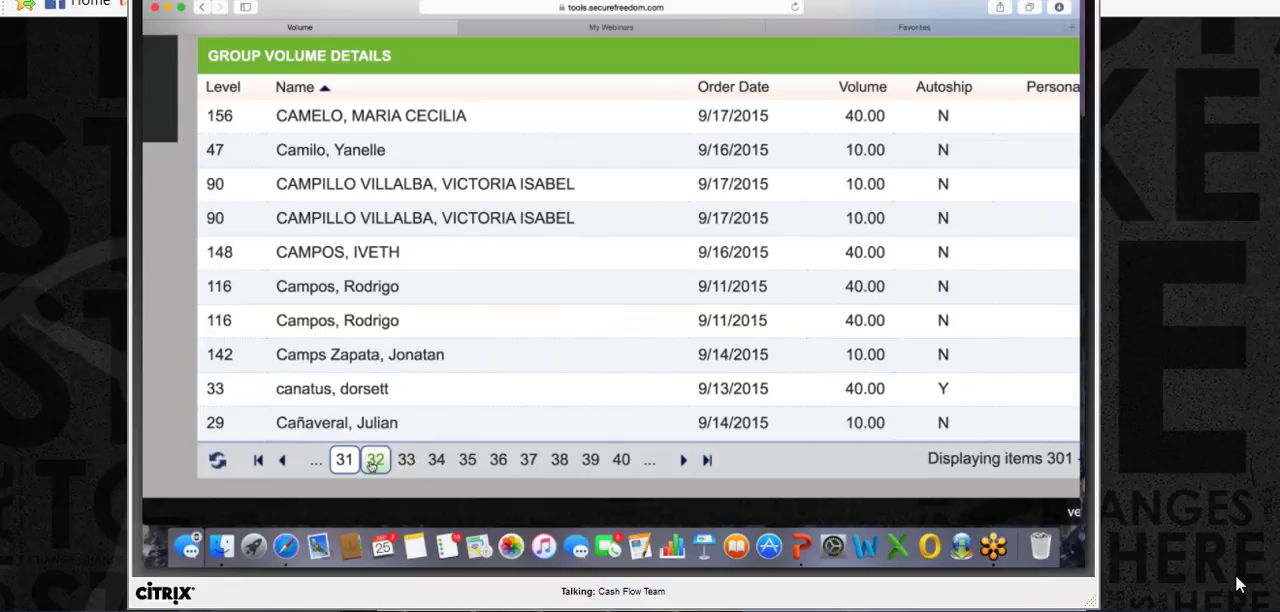
click(375, 459)
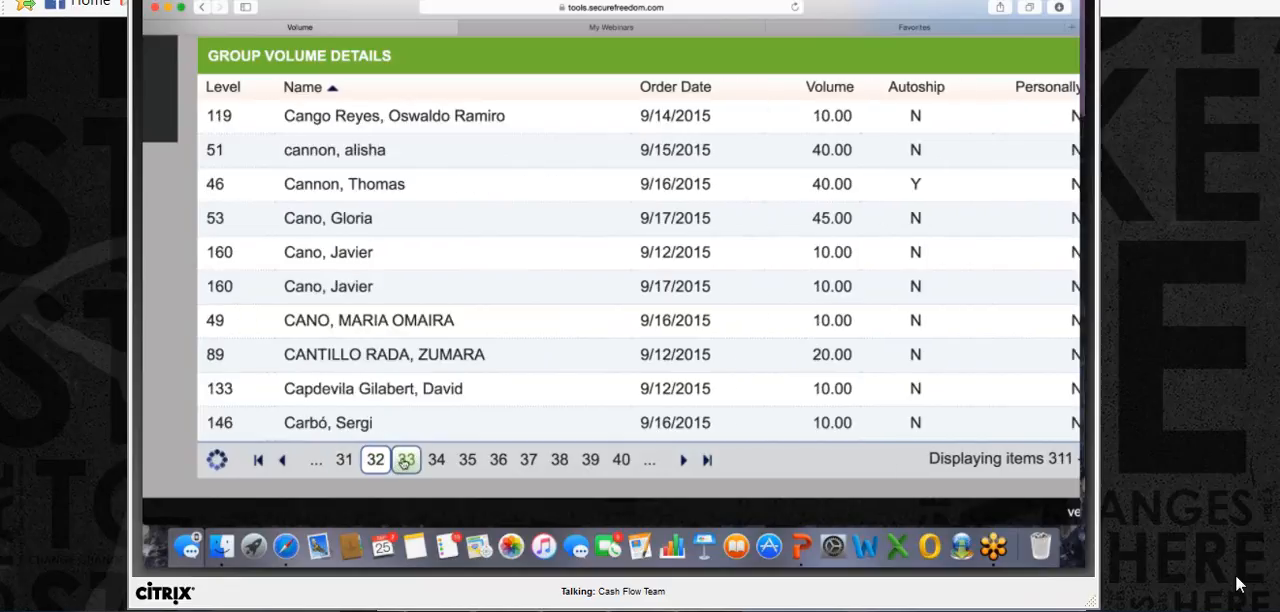
- Page past the Castañeda, Castillo, Ceballos, Chen and Clark entries to the Colocho and Conde page
click(406, 459)
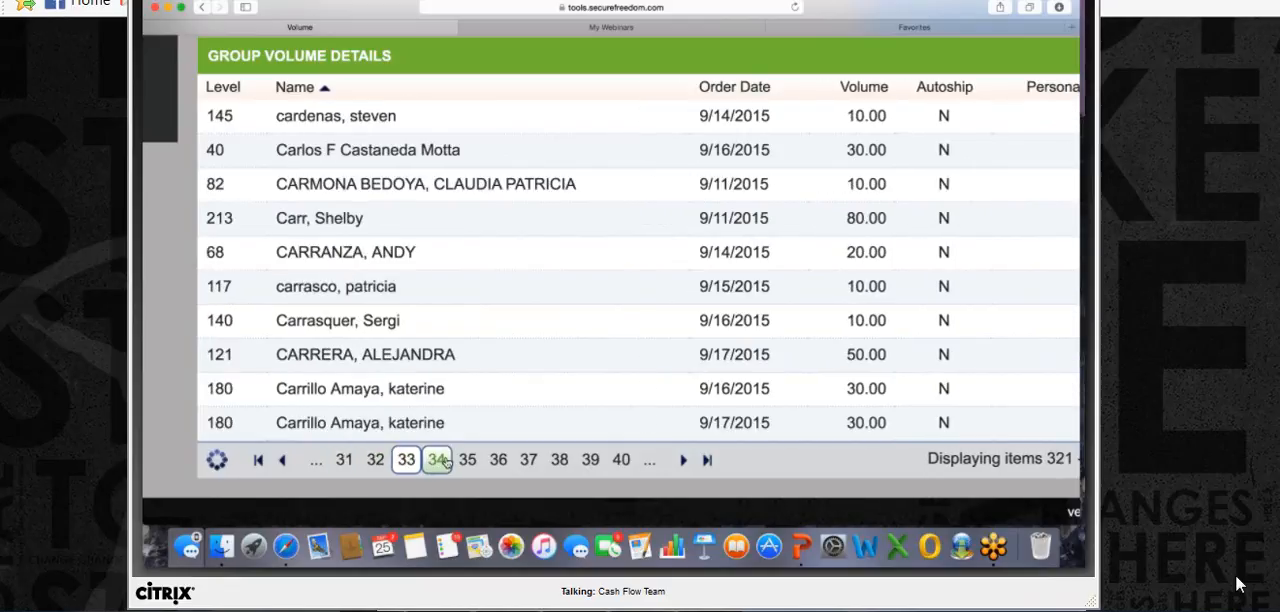
click(467, 459)
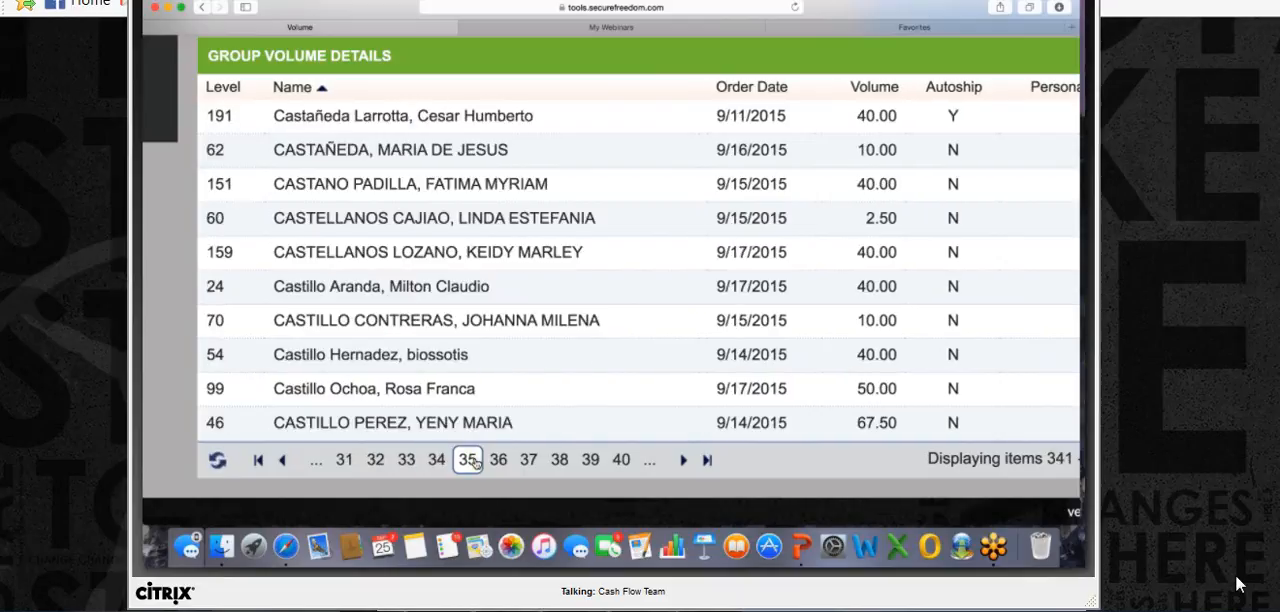
click(498, 459)
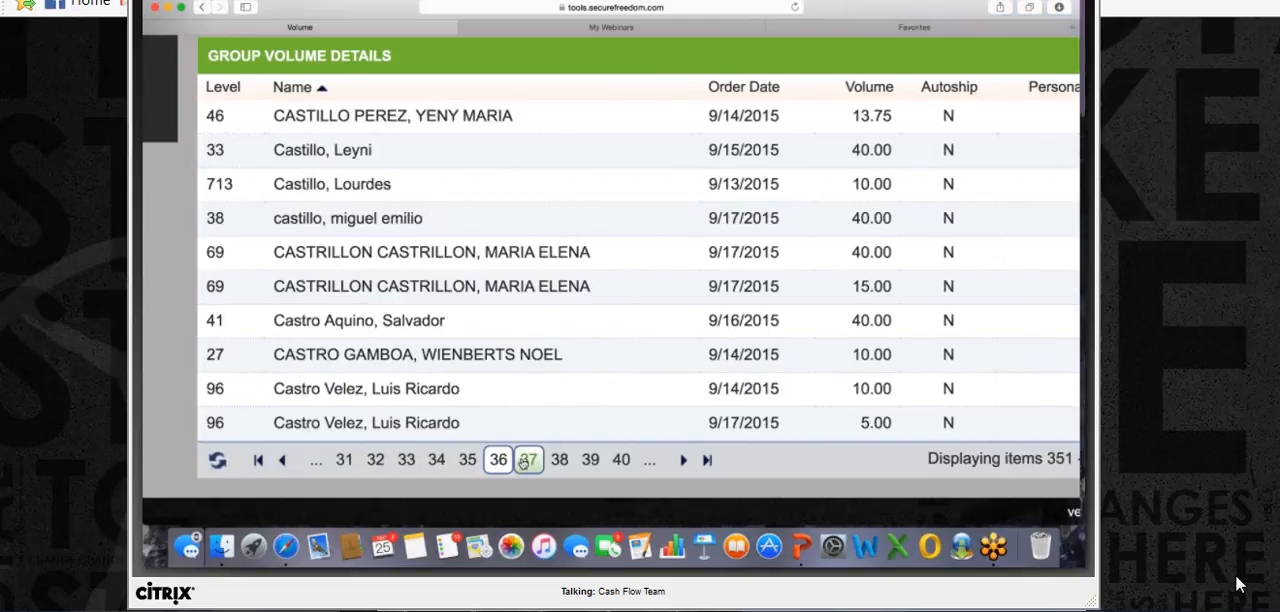
click(528, 459)
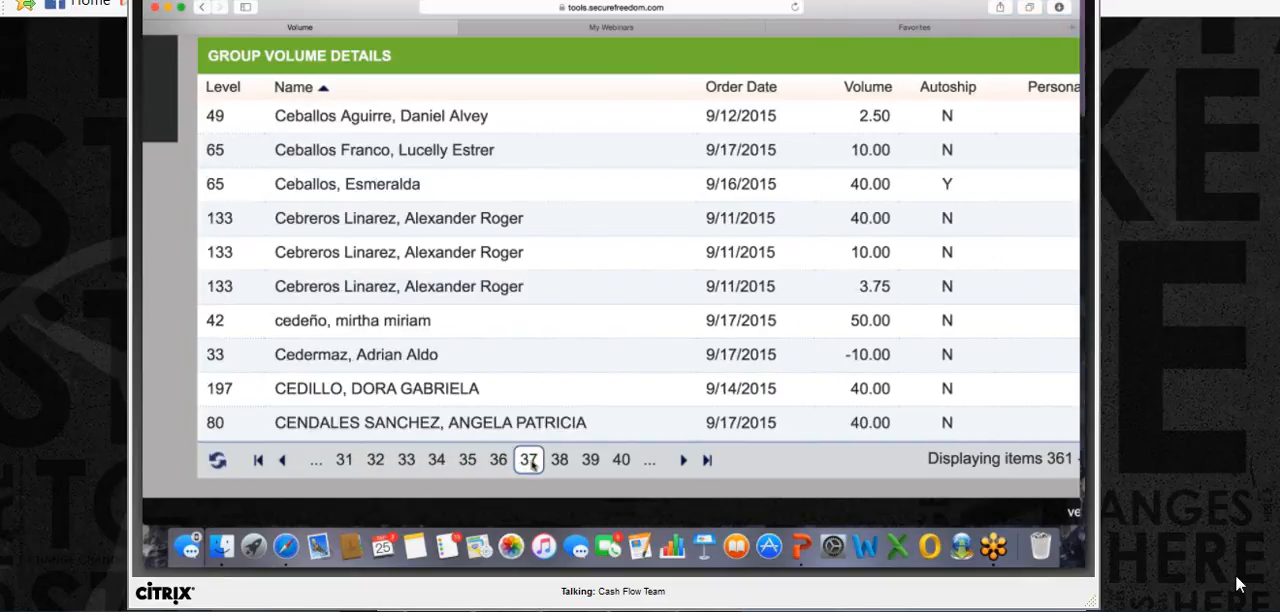
click(559, 459)
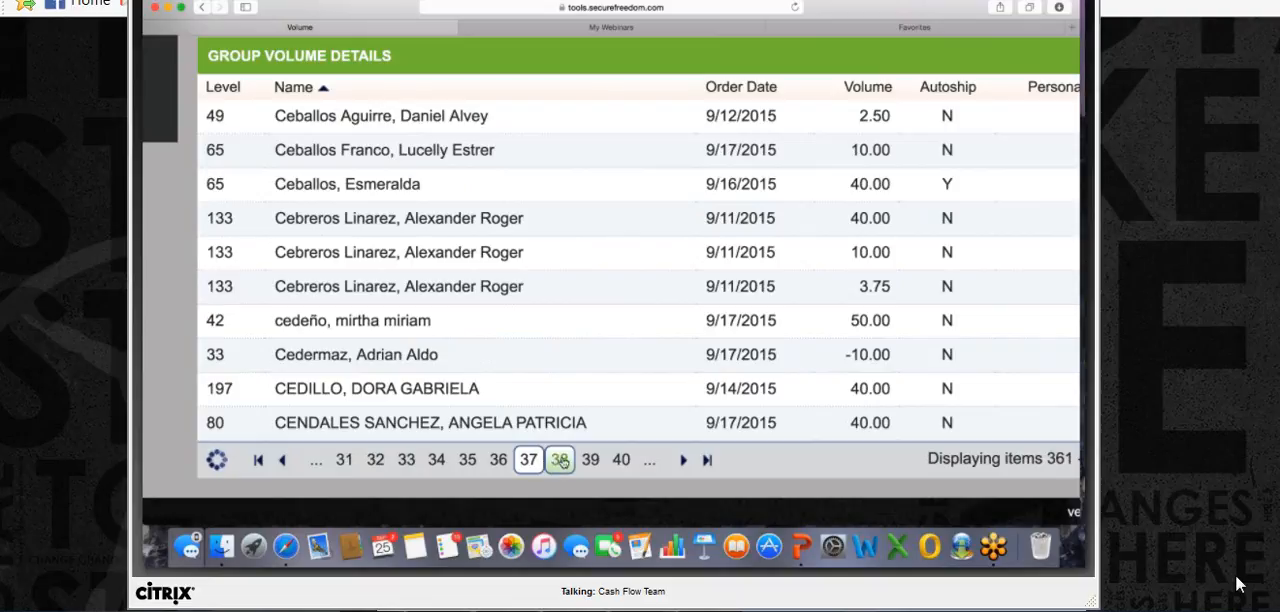
click(559, 459)
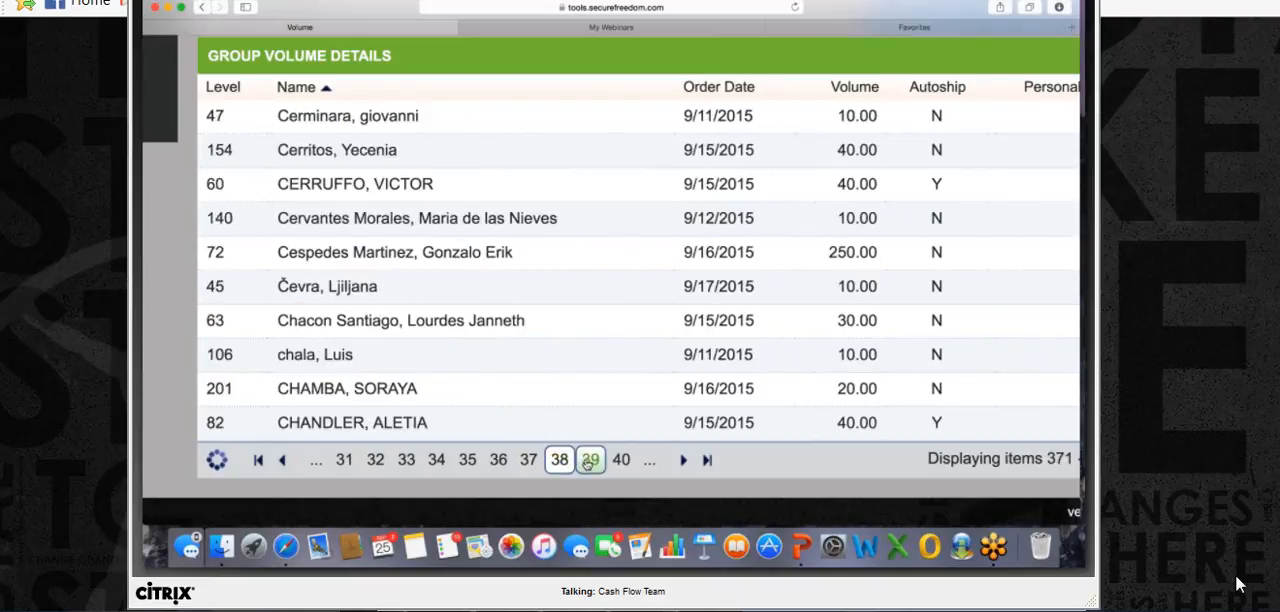
click(590, 459)
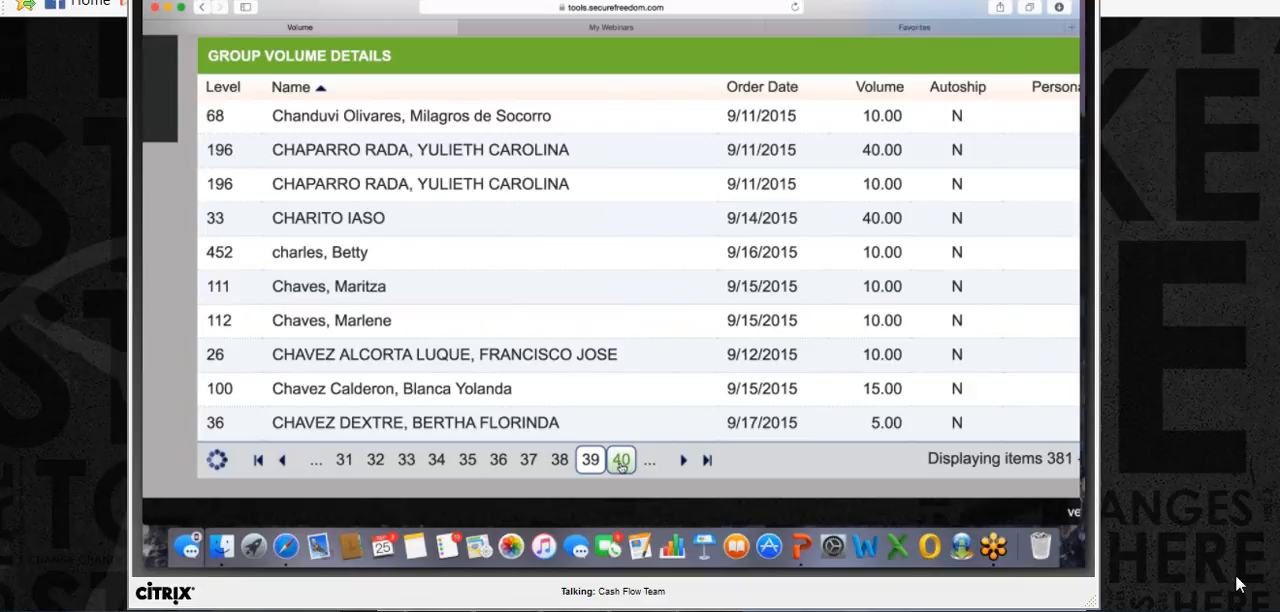
click(621, 459)
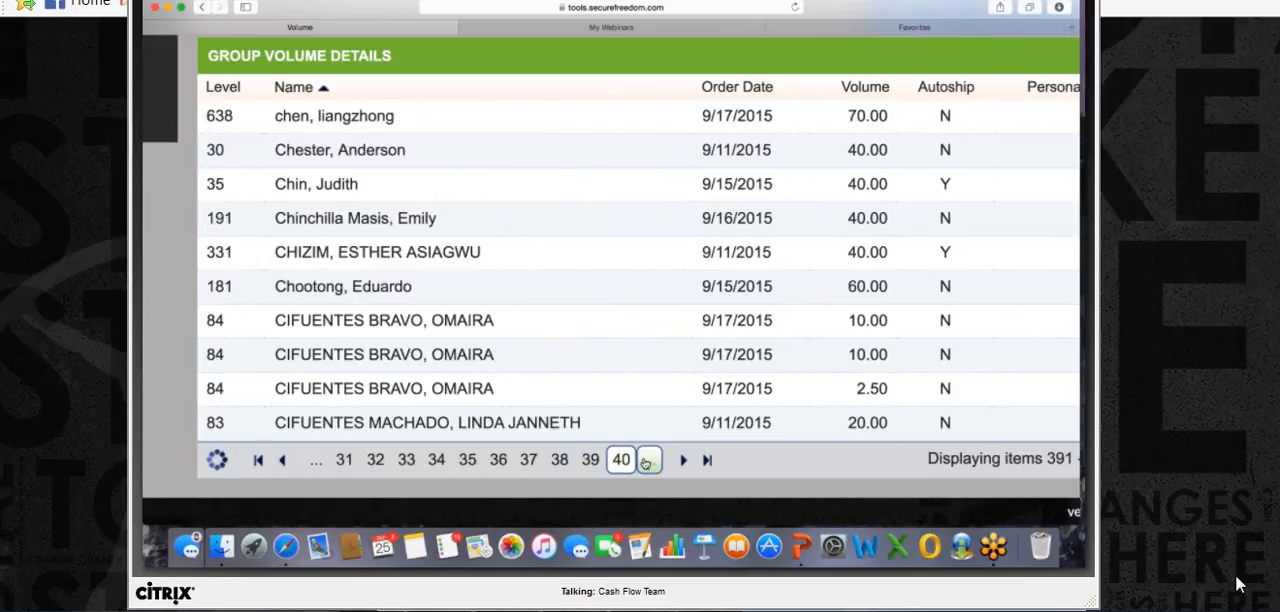
click(683, 459)
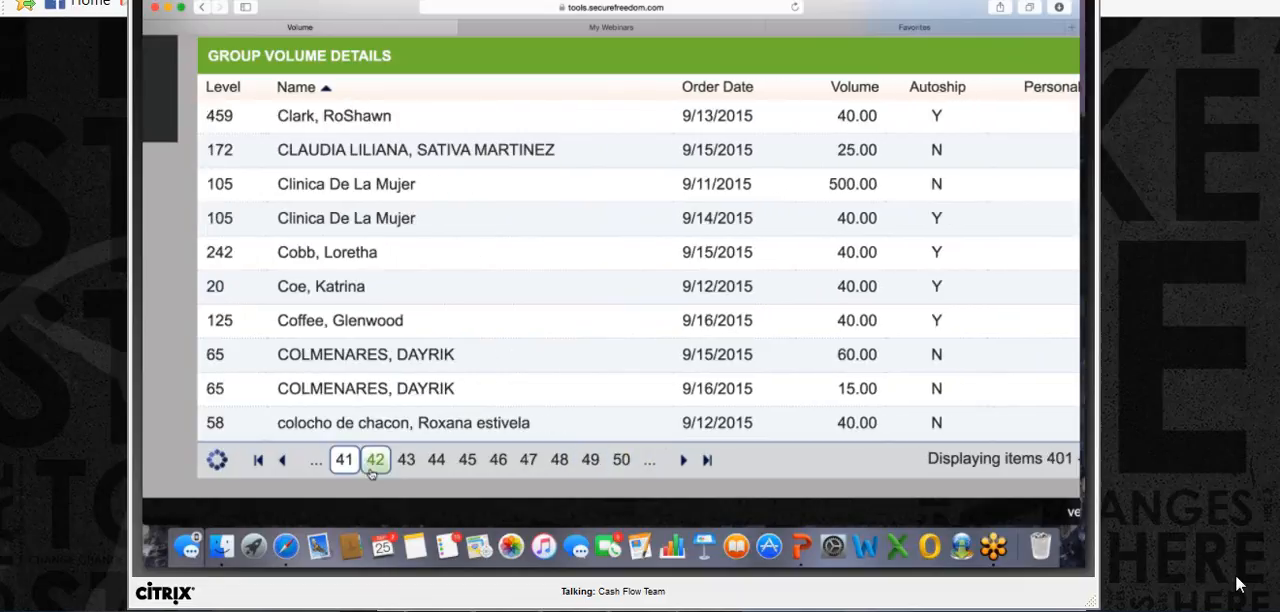
click(406, 459)
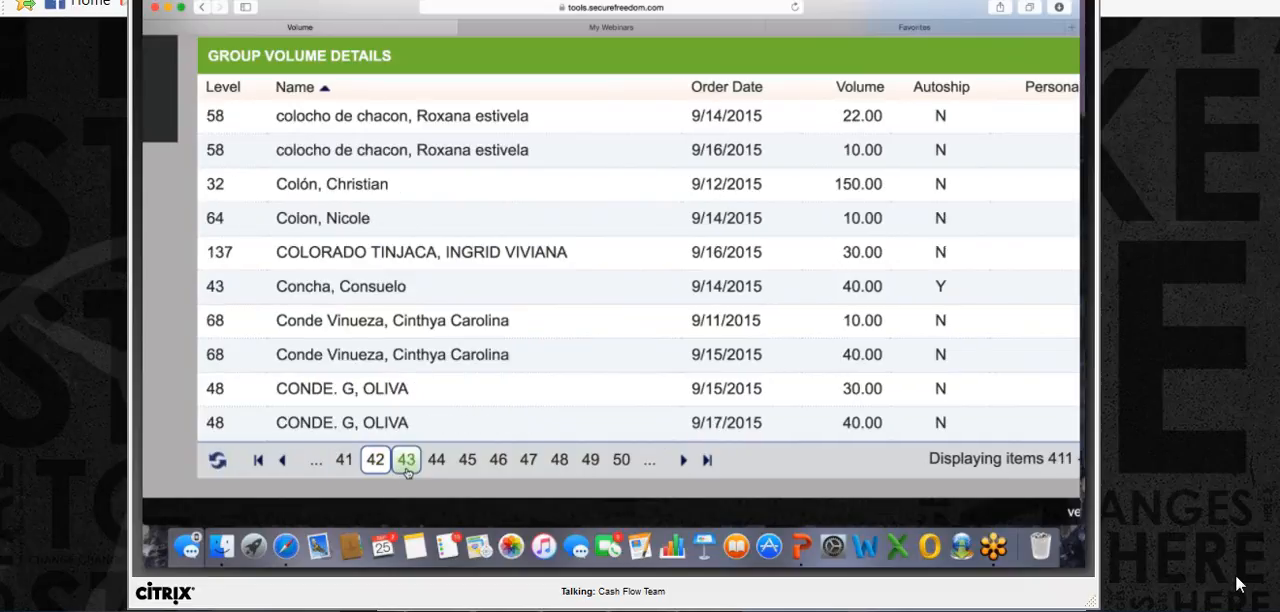
click(406, 459)
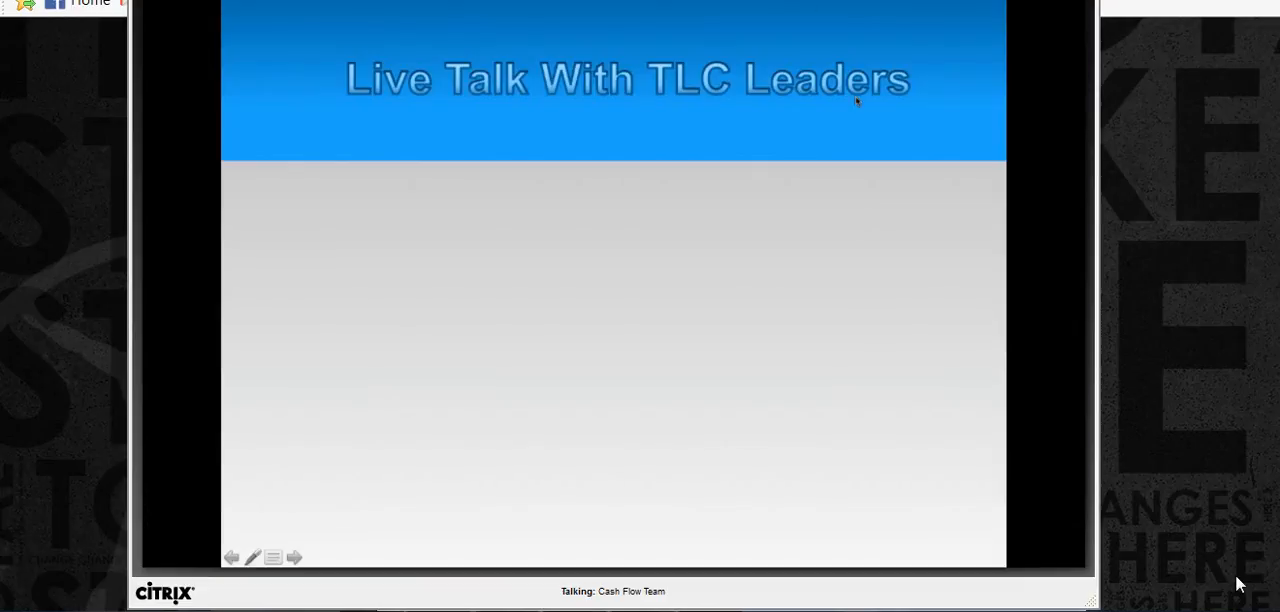
mouse_move(860, 163)
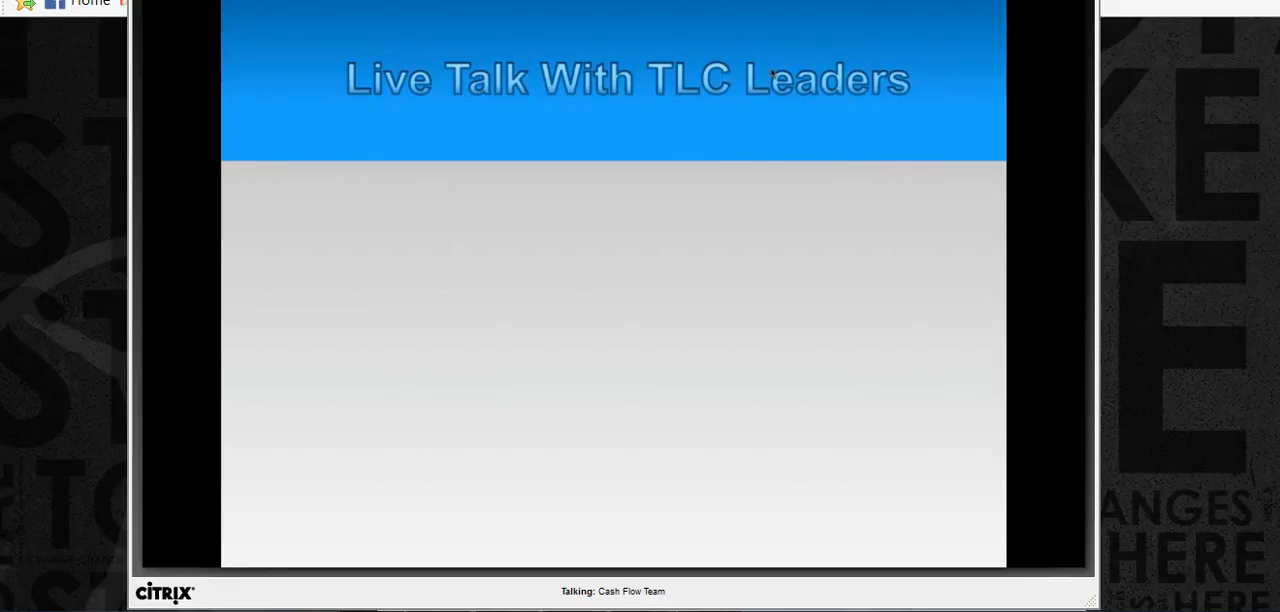
mouse_move(858, 160)
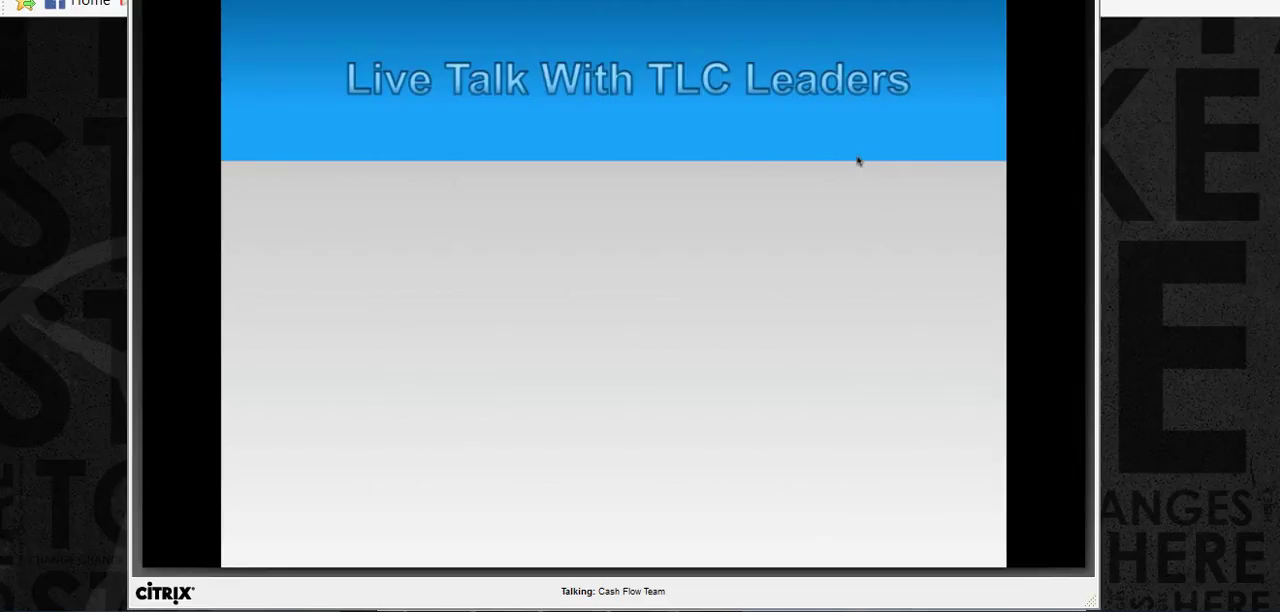